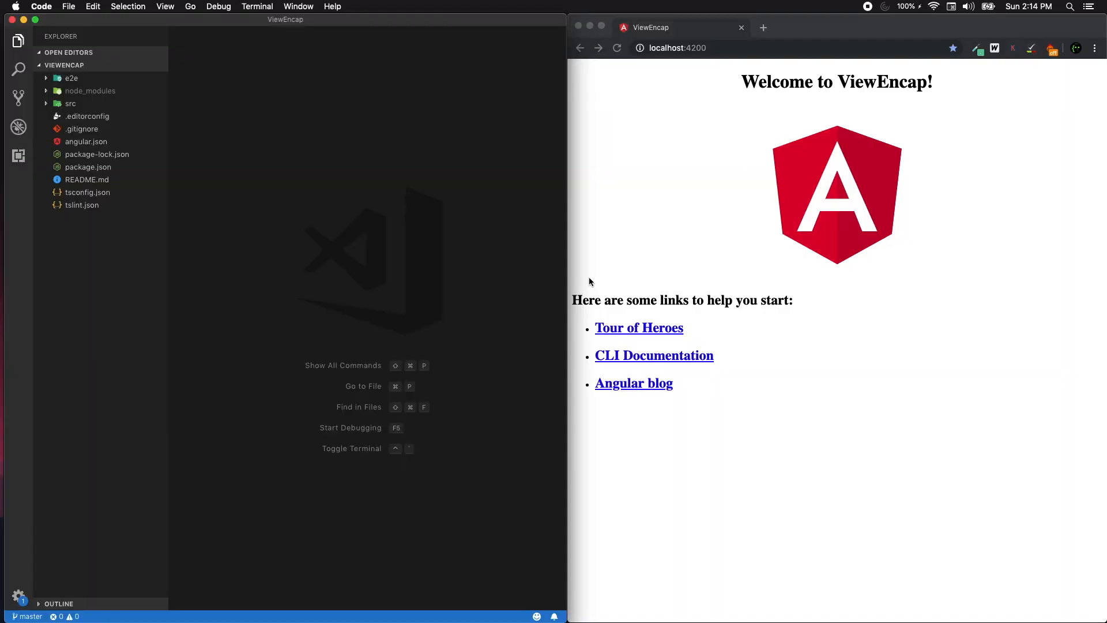
Expand the ViewEncap project's src folder to reveal the app component files.
left_click(70, 104)
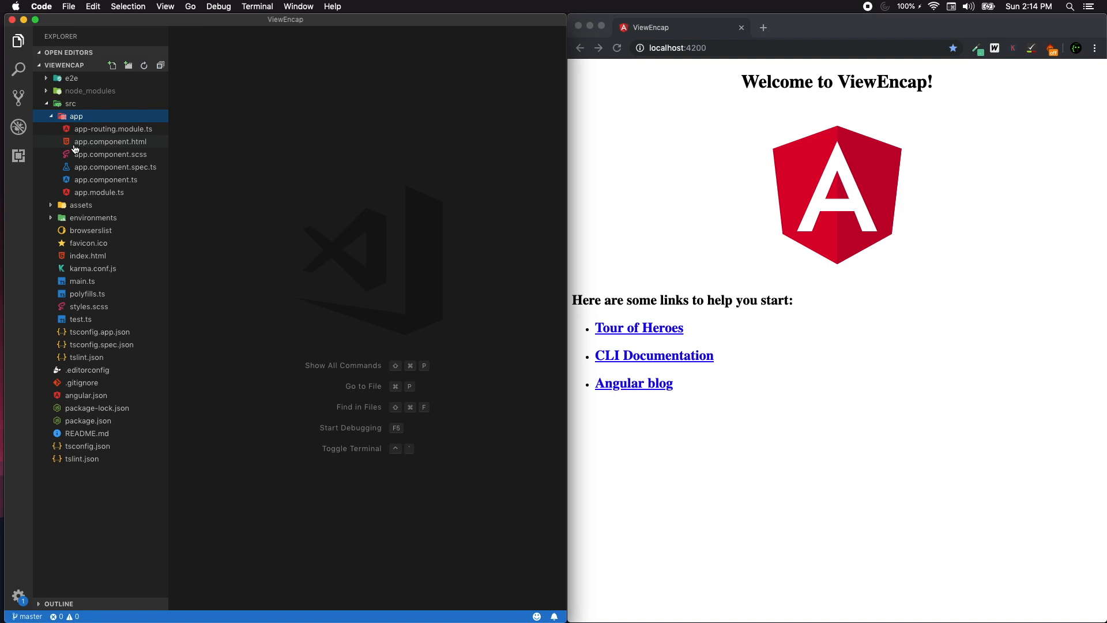
mouse_move(109, 142)
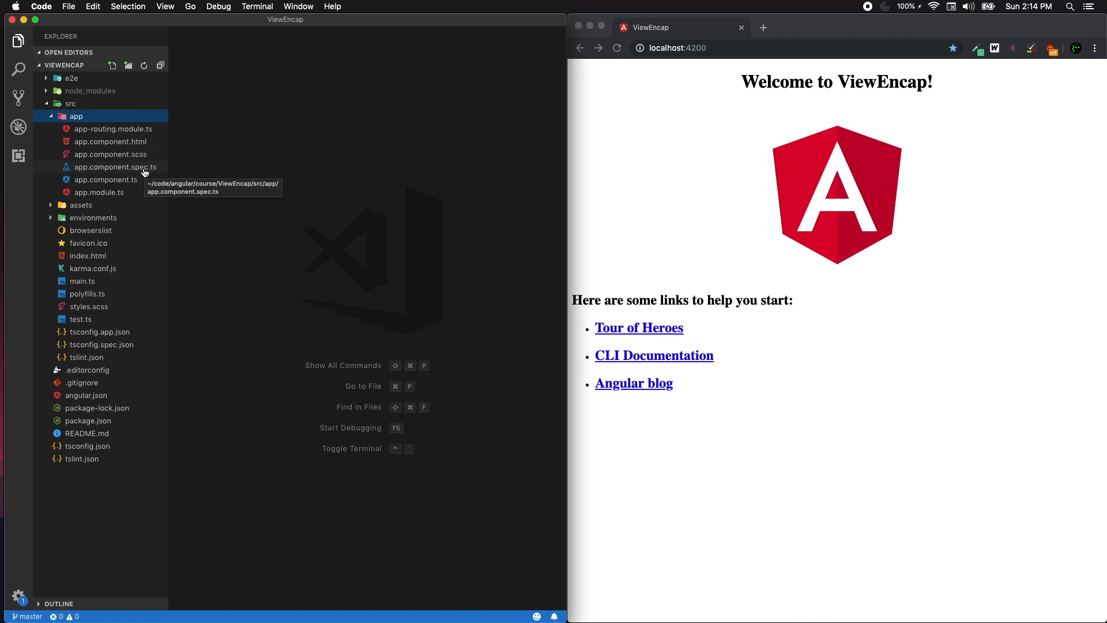
mouse_move(106, 179)
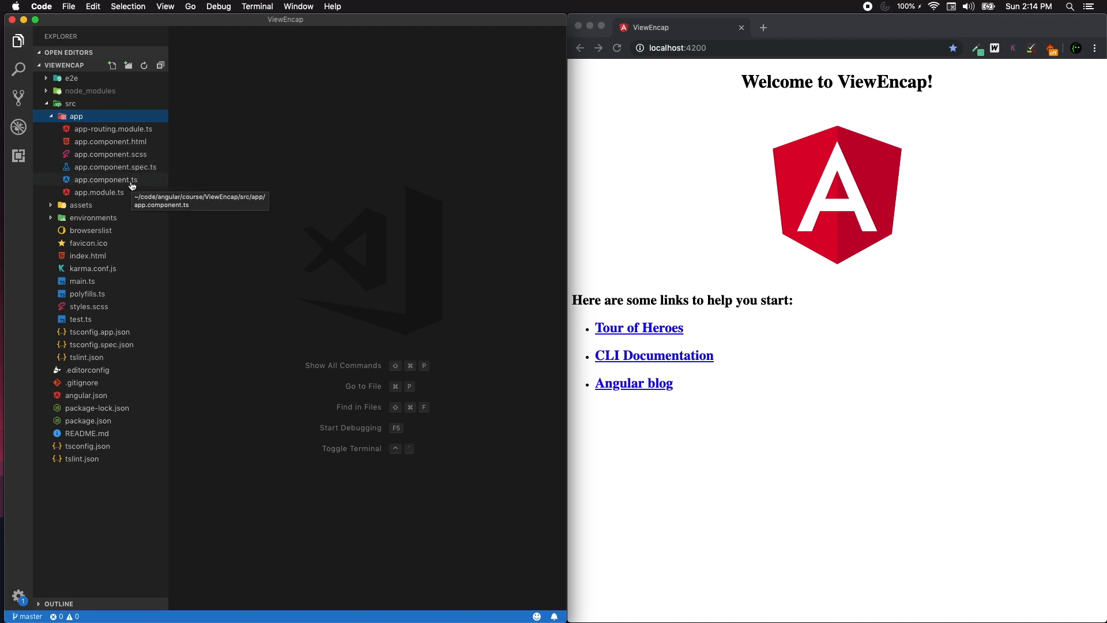
mouse_move(120, 182)
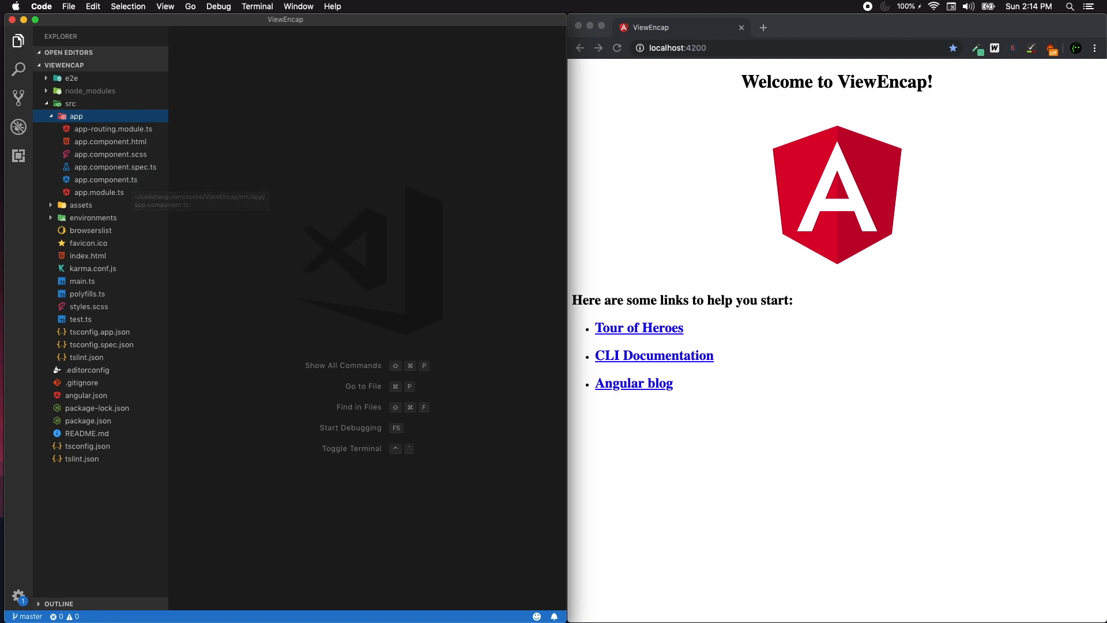
mouse_move(227, 72)
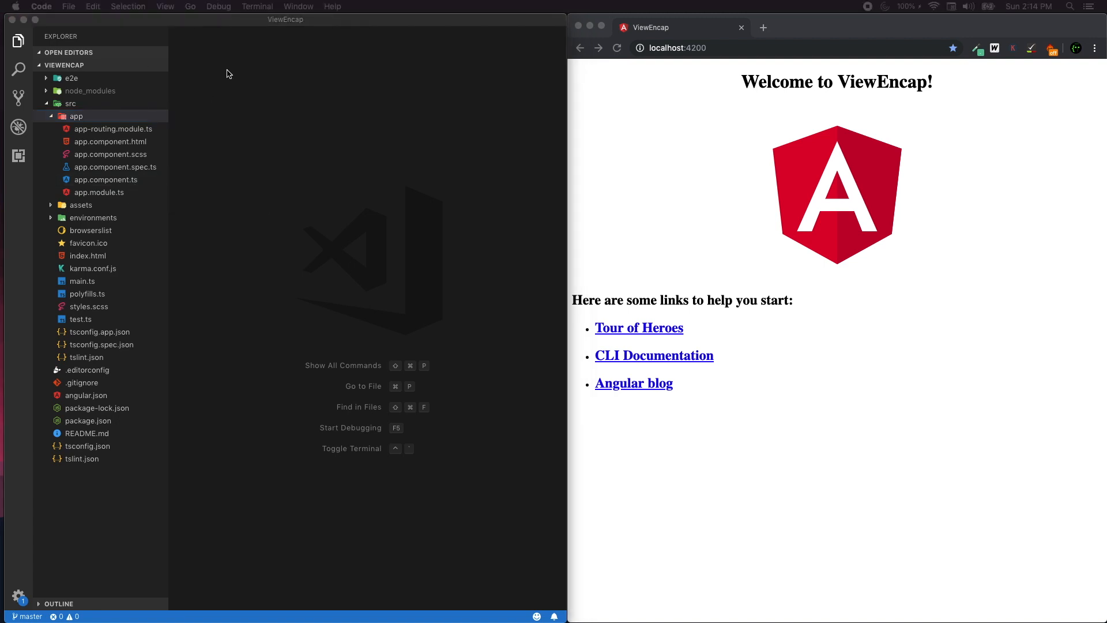
Reduce app.component.html to <router-outlet> and generate SomeUsefull and BreadCrumbs with ng g c.
left_click(110, 154)
type("ng g c")
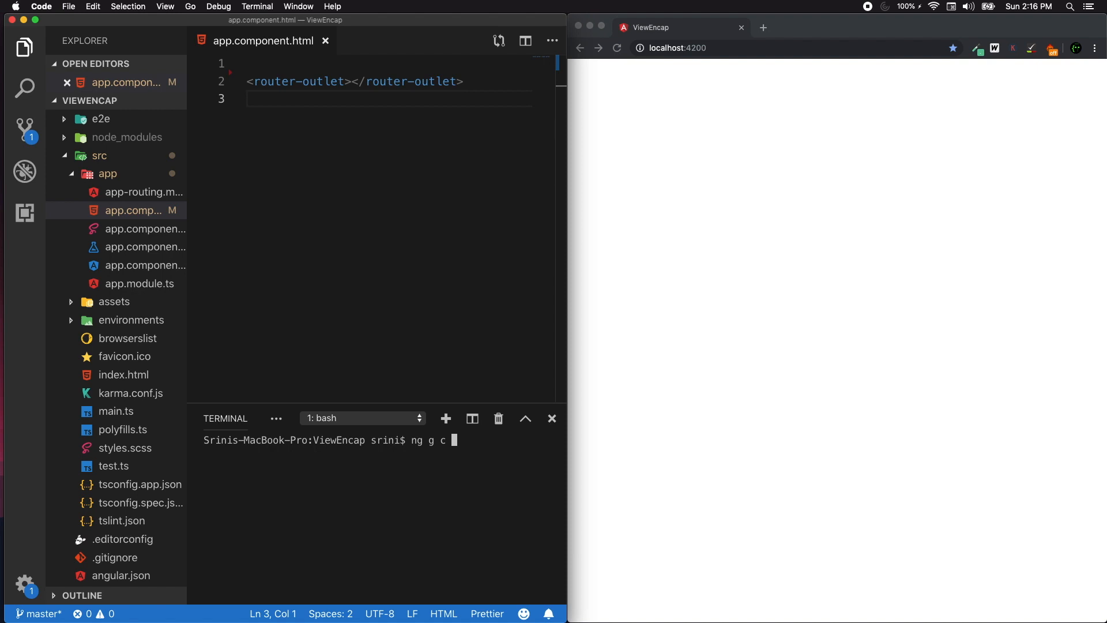
type("SomeUsefull")
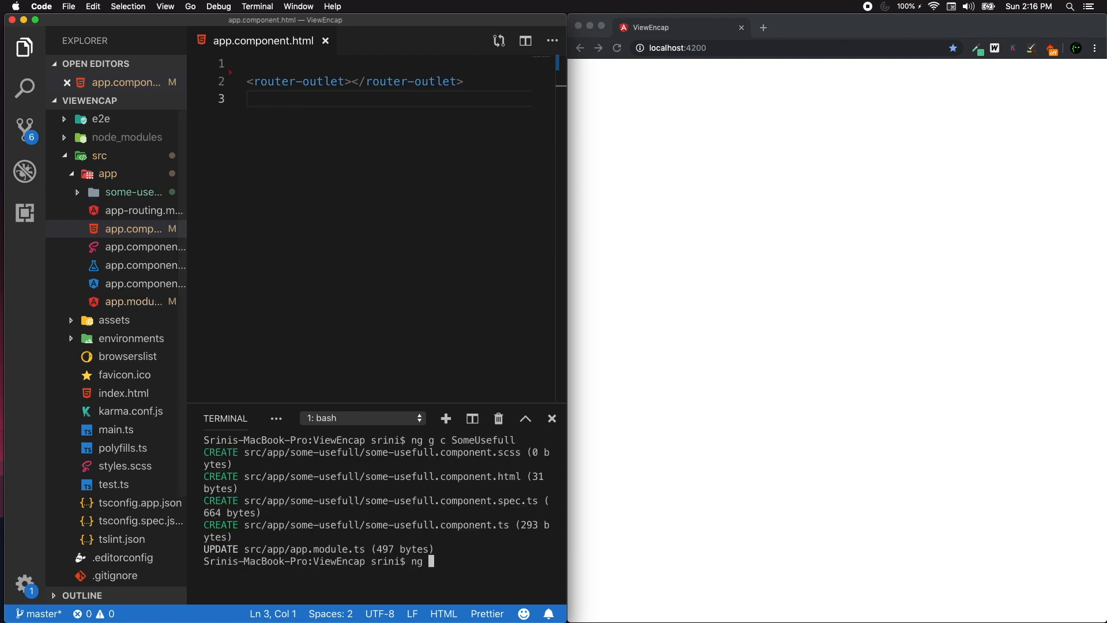
type("g")
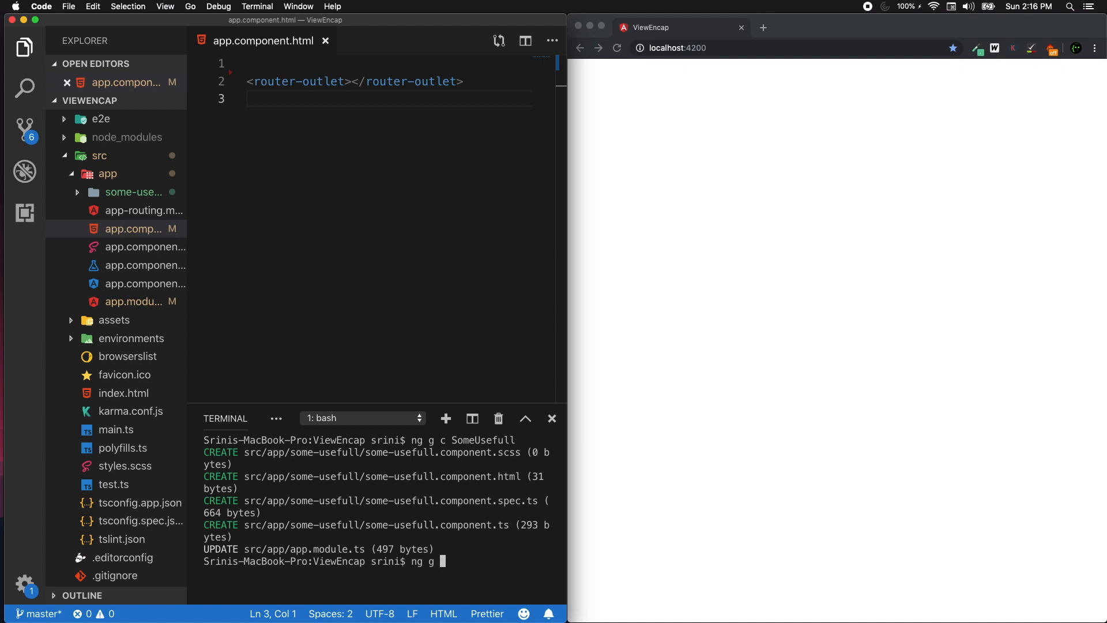
type("c BreadCrumbs")
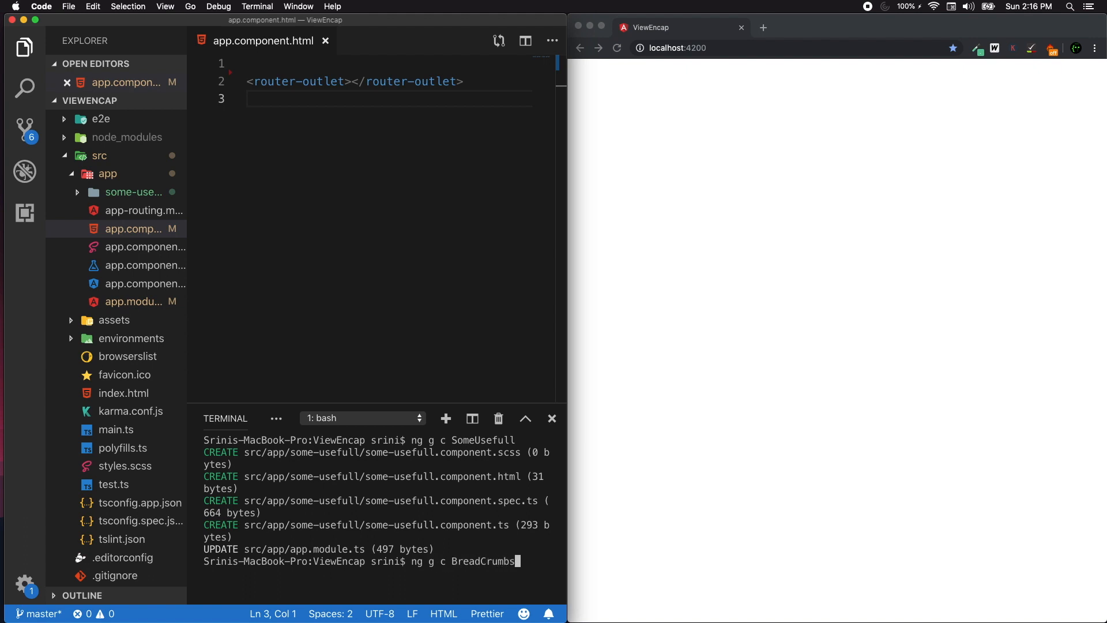
key("enter")
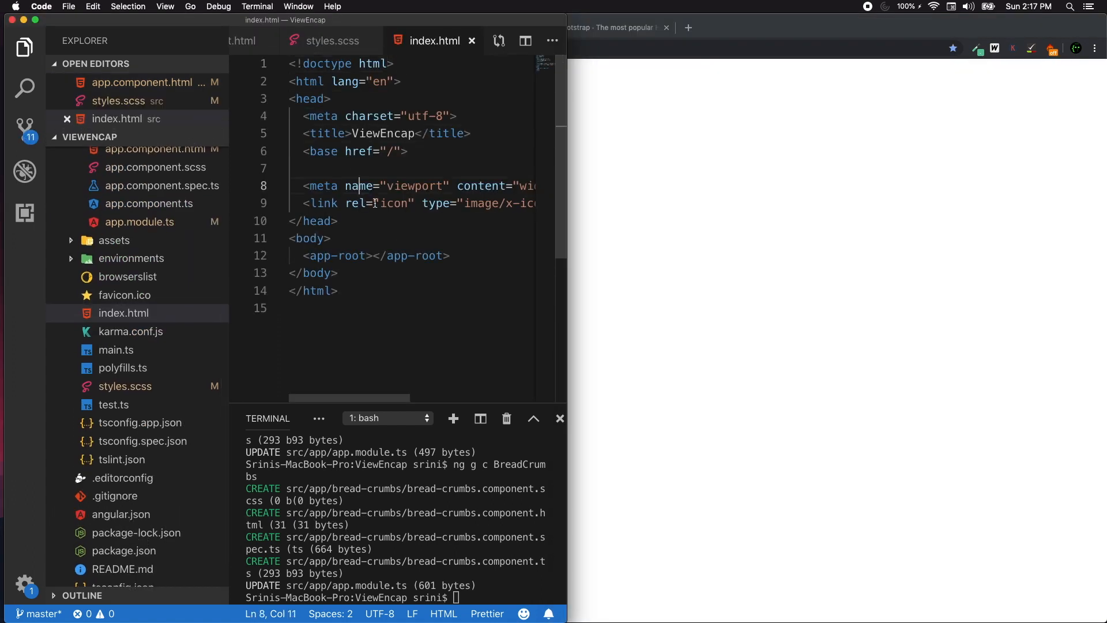
Add a Bootstrap stylesheet link to index.html, check styles.scss, and close those tabs.
type("<link rel=\"stylesheet\" href=\"https://stackpath.b")
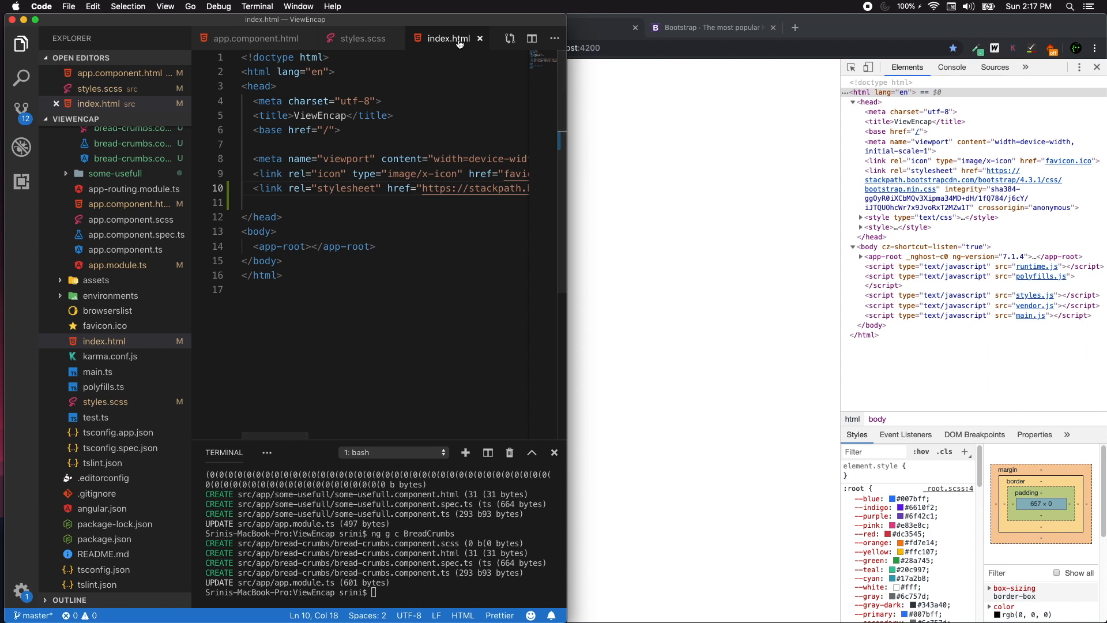
double_click(346, 188)
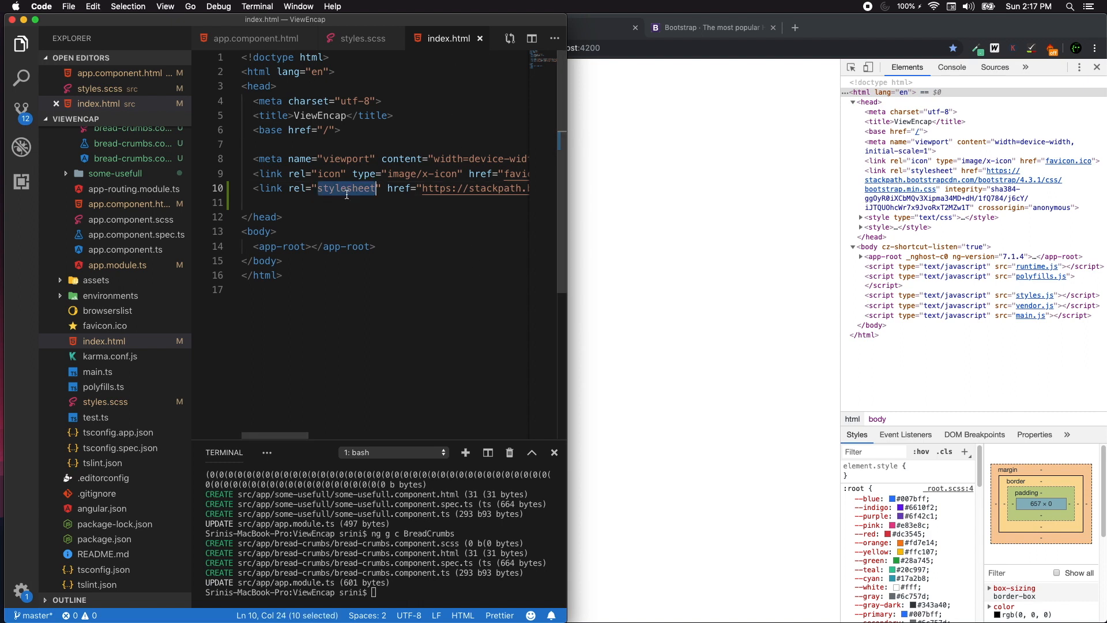
left_click(362, 38)
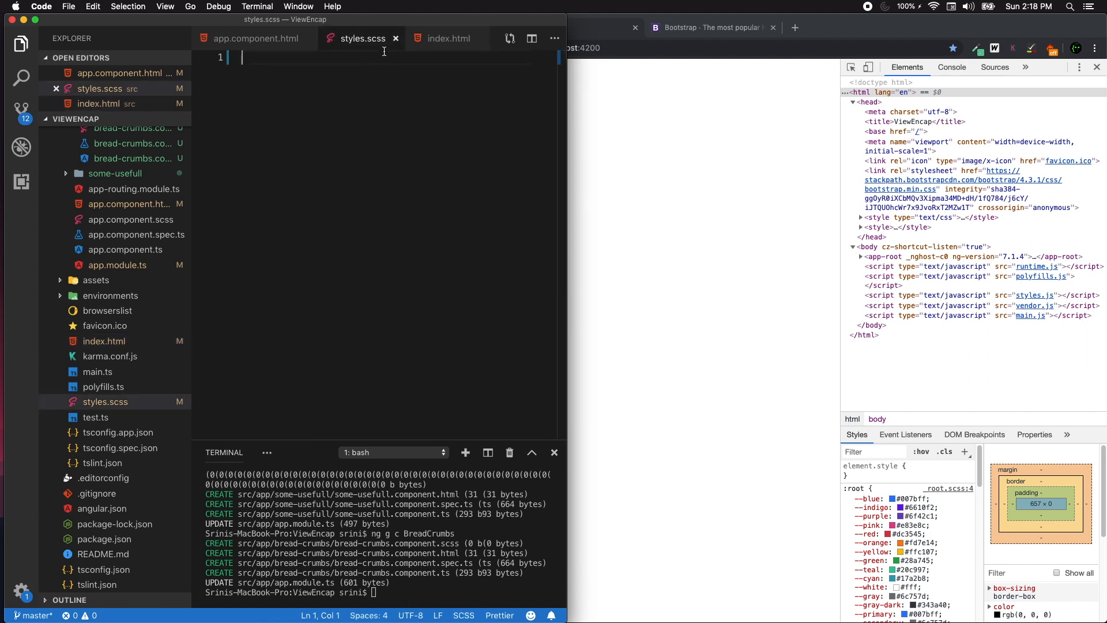
left_click(256, 38)
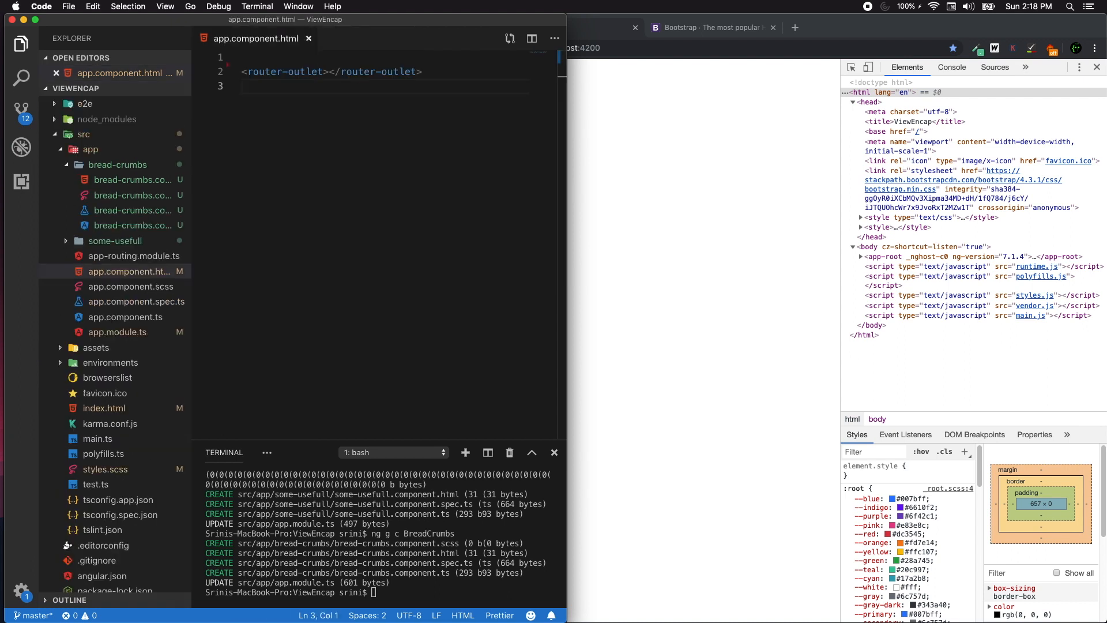
Check both components rendering in Chrome, then open some-usefull.component.ts from its folder.
left_click(307, 60)
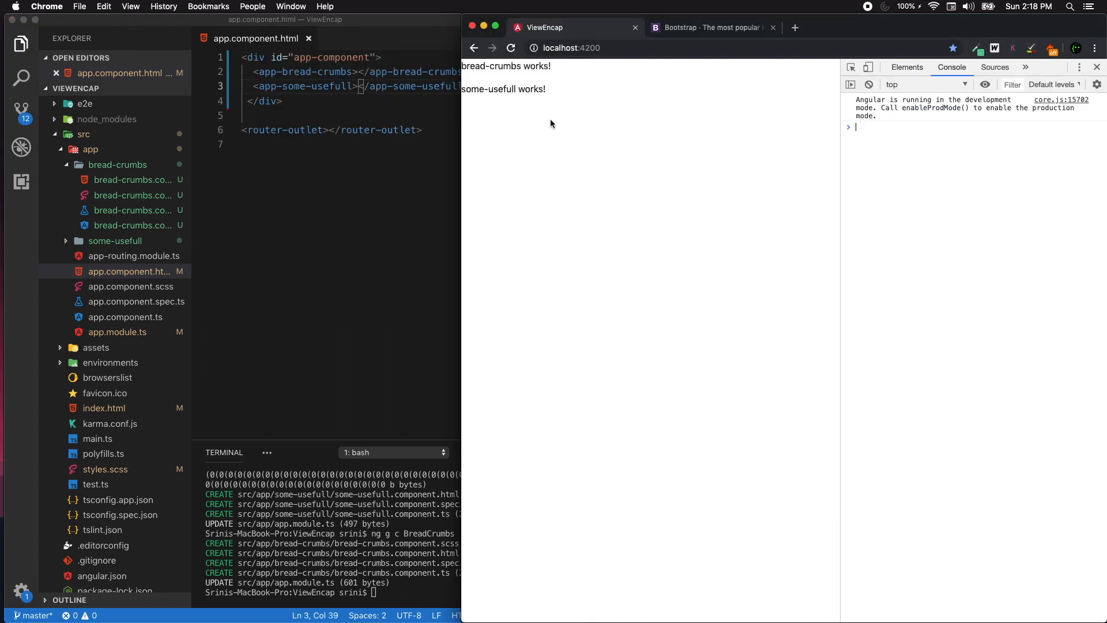
mouse_move(322, 78)
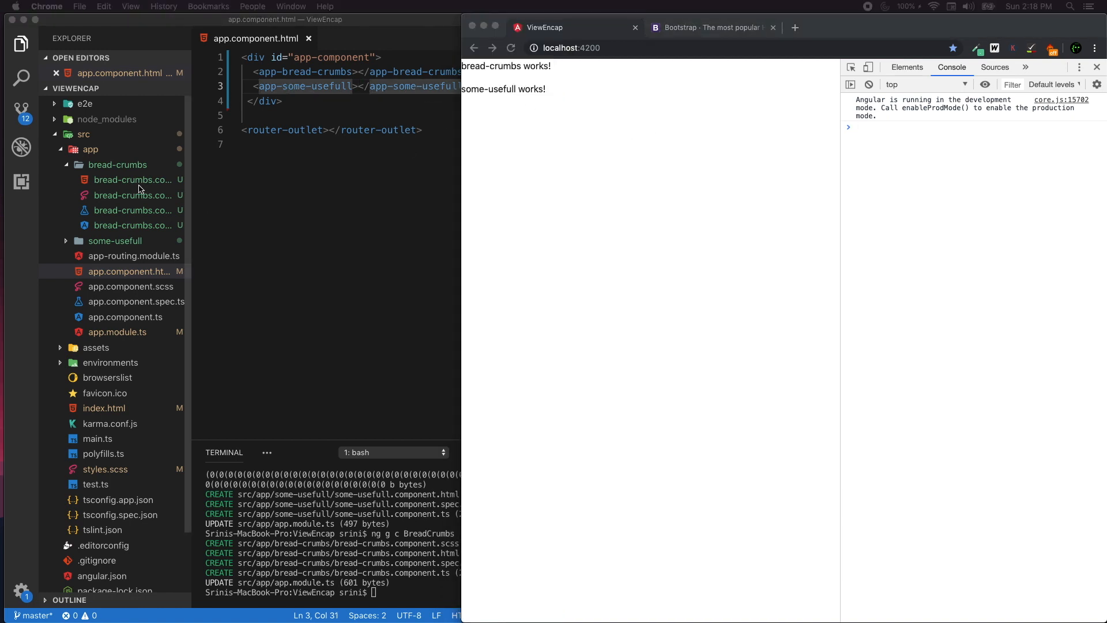
left_click(133, 195)
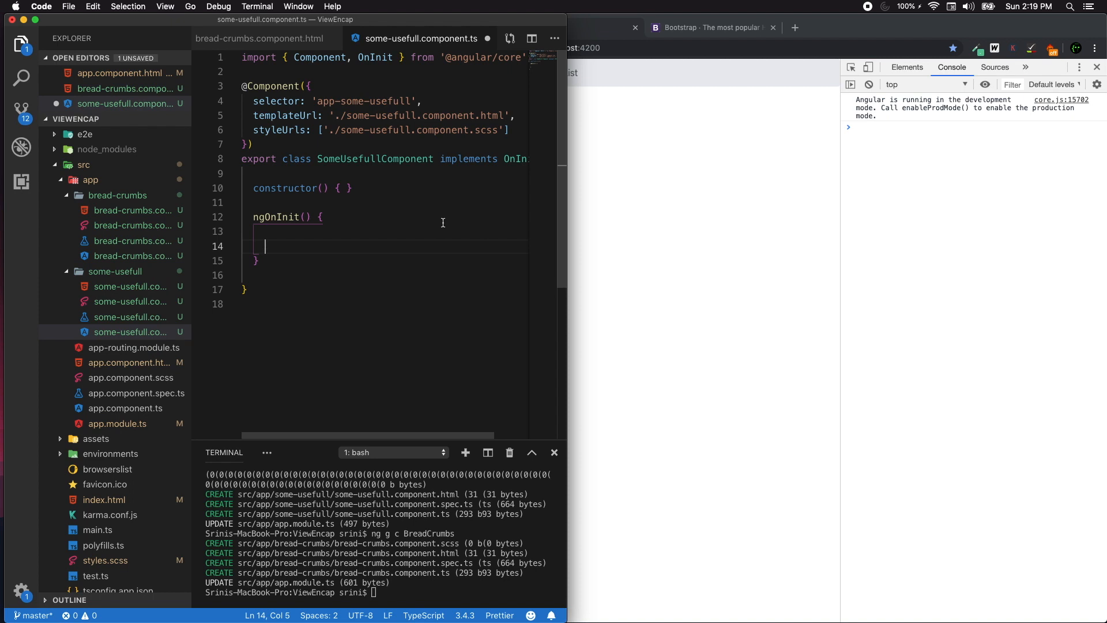
In ngOnInit, grab the paragraph with let p = document.querySelector('p').
double_click(276, 217)
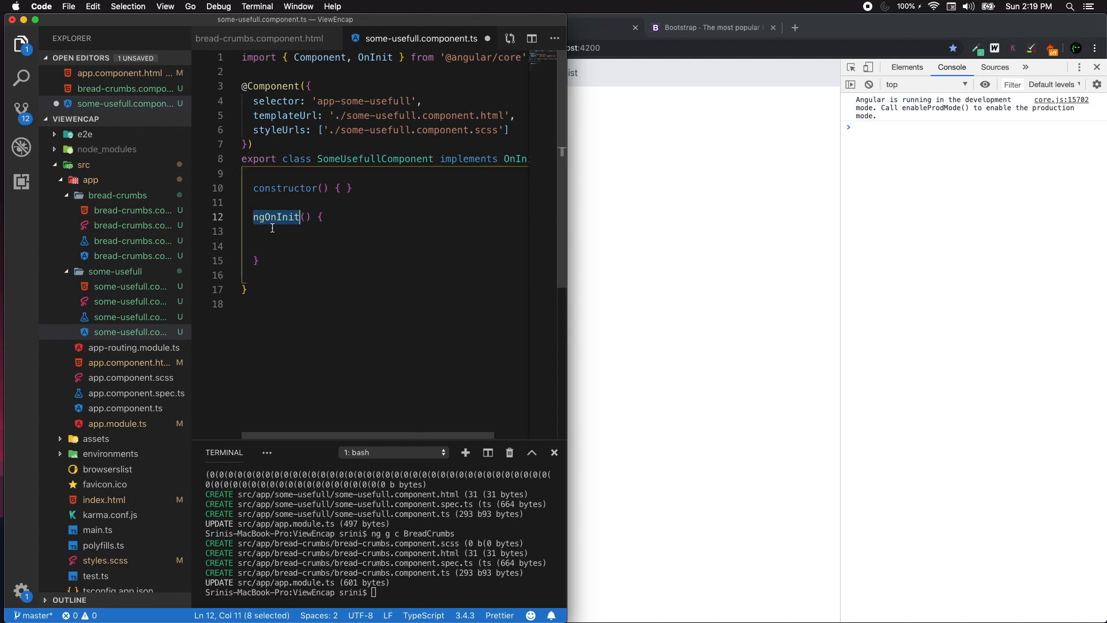
type("let p =")
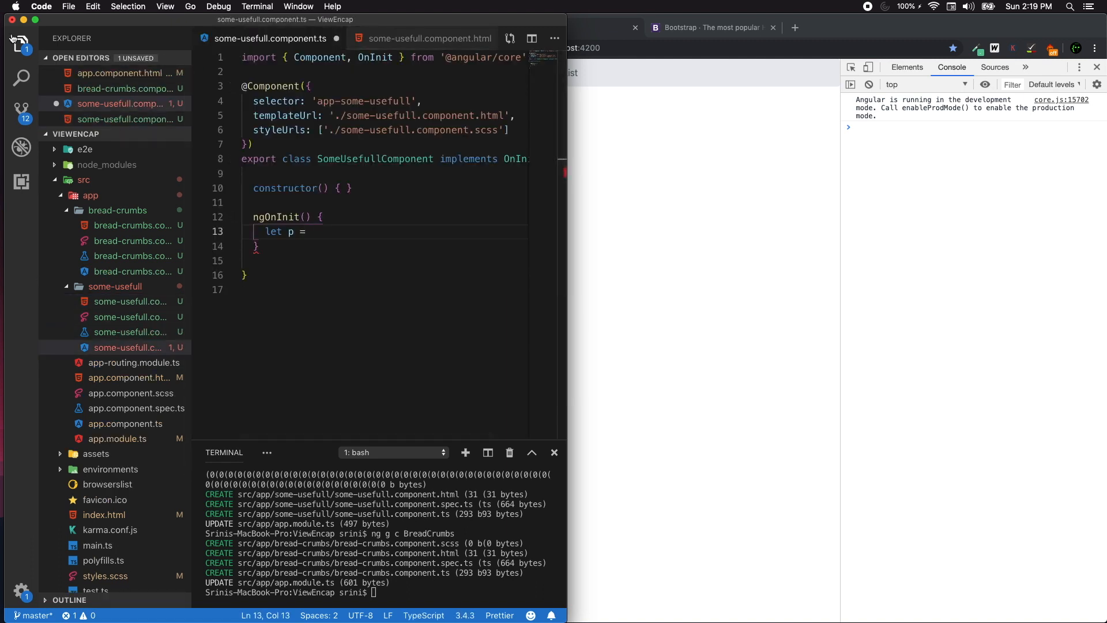
type("docum")
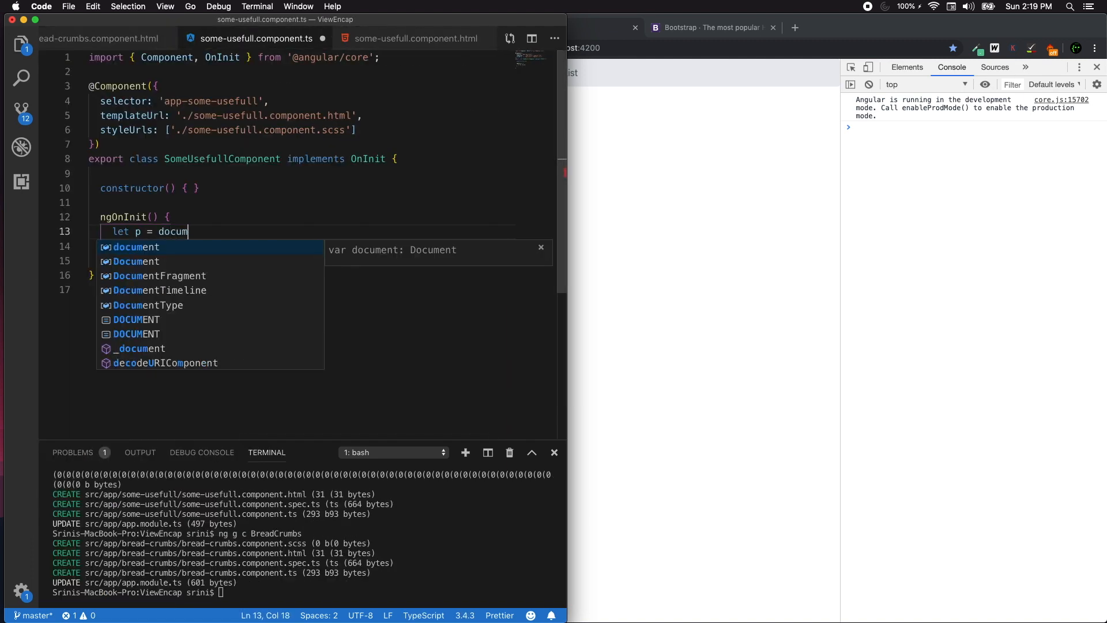
type("ment.query")
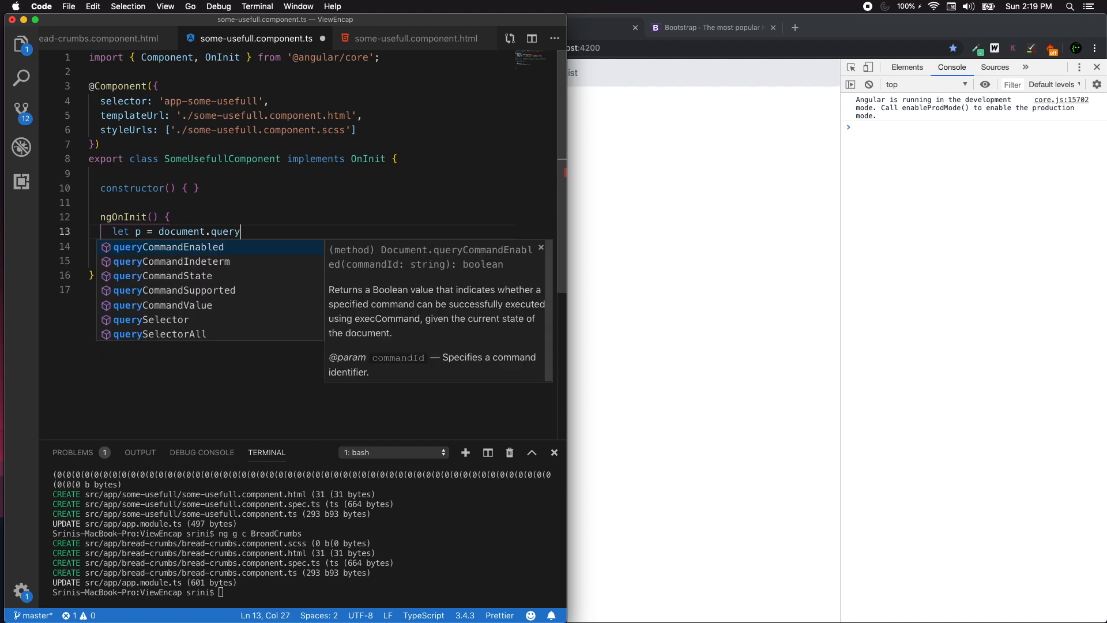
type("Selector(\"")
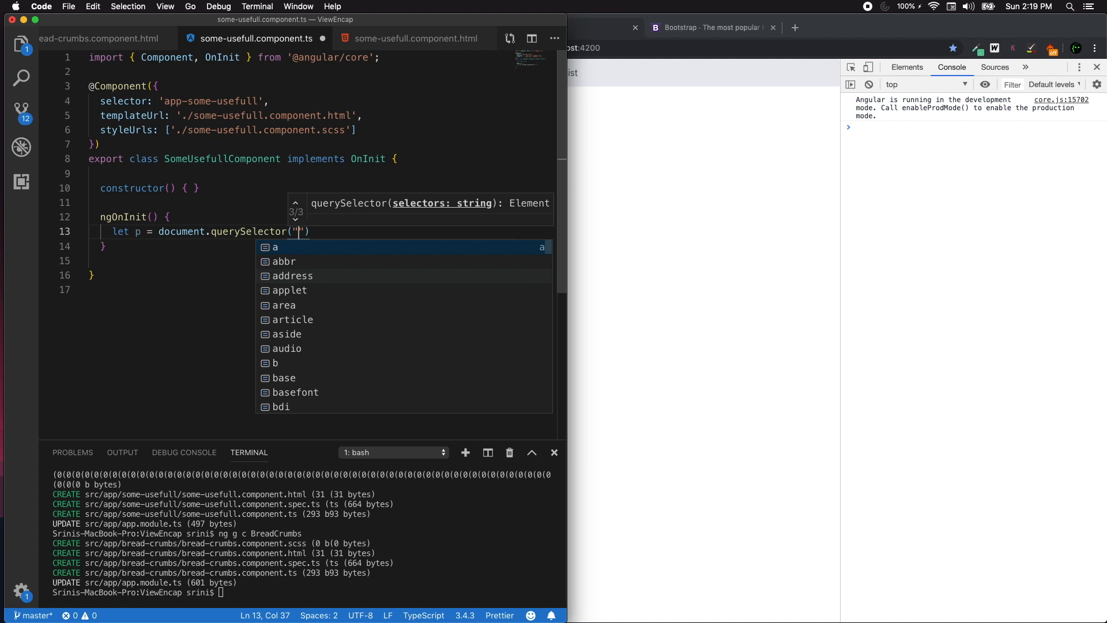
type("p")
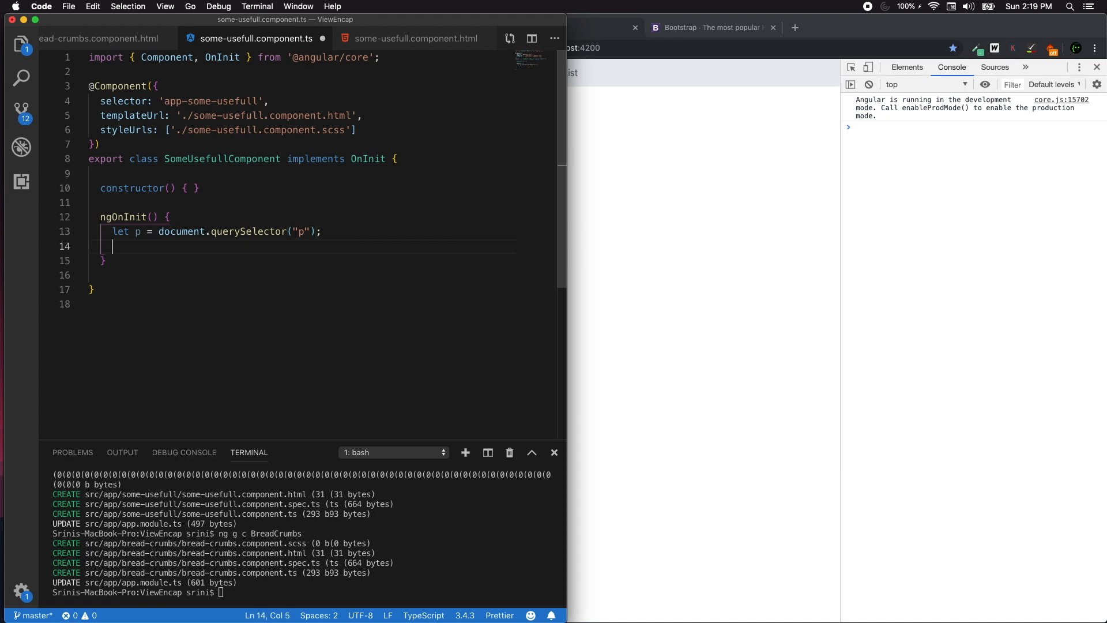
Set p.innerHTML to a style block (h1 blue, a red) plus an h1 heading.
type("p.i")
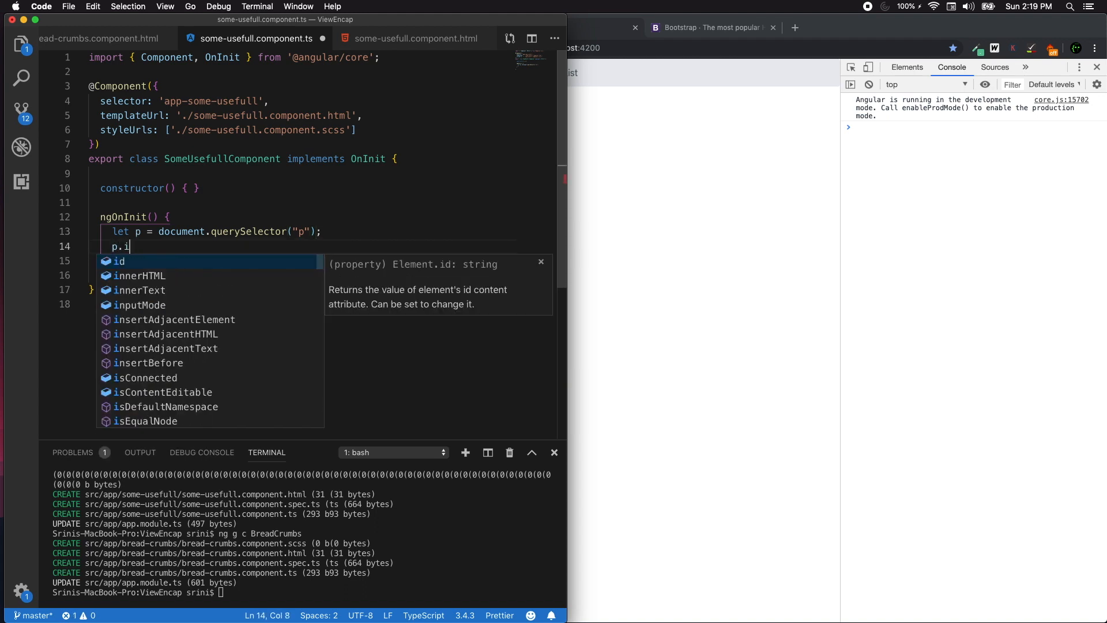
type("nnerHTML = `")
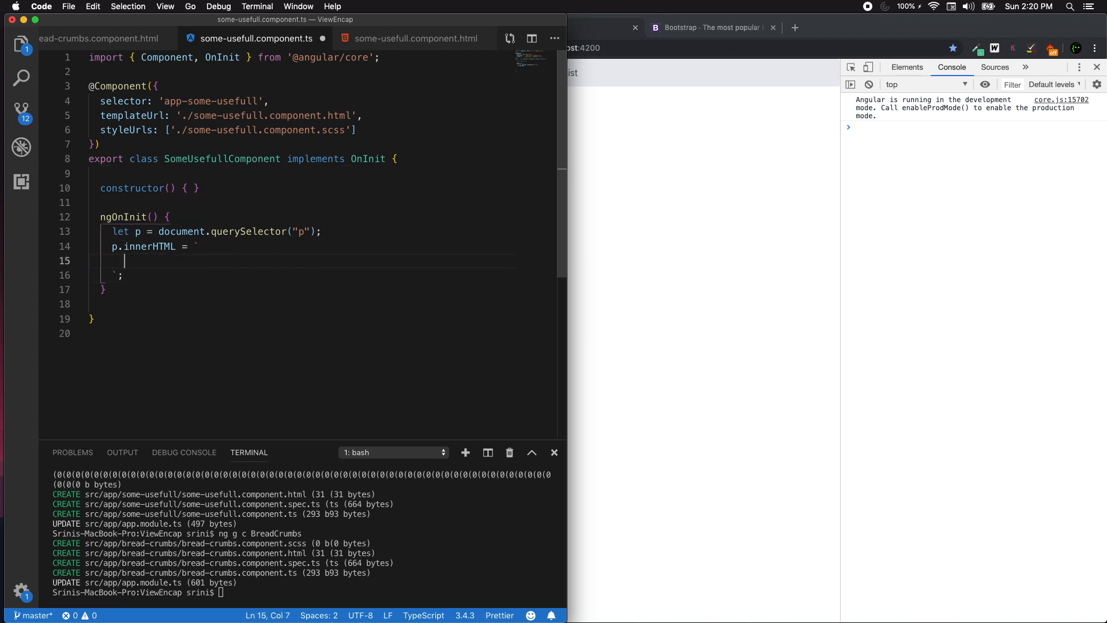
type("<style> h1")
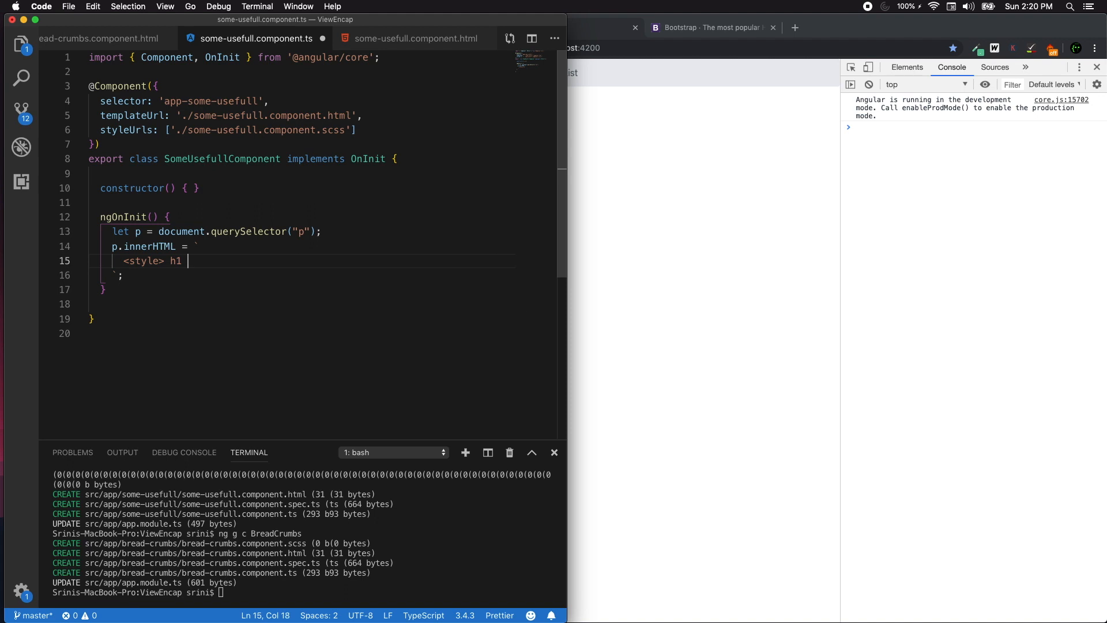
type("{ color}")
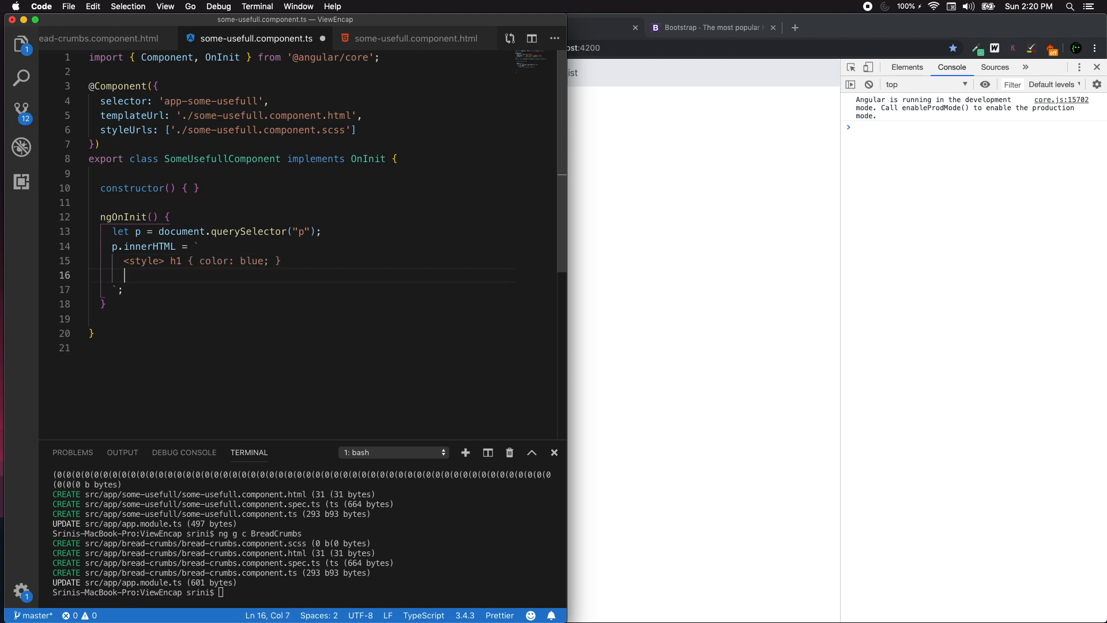
type("a { color: red }")
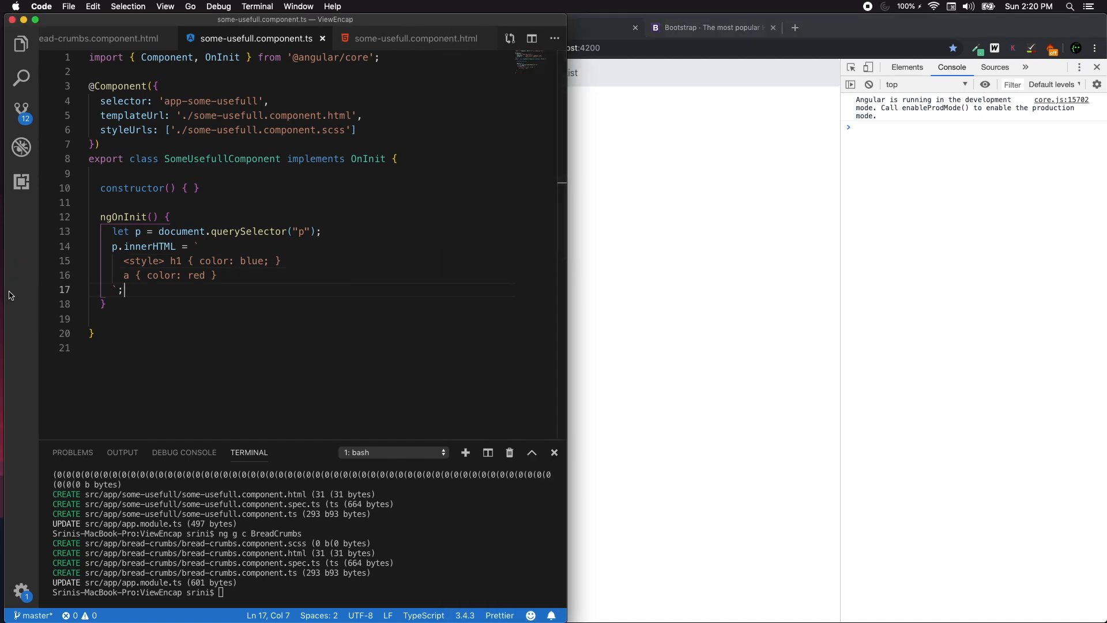
key("enter")
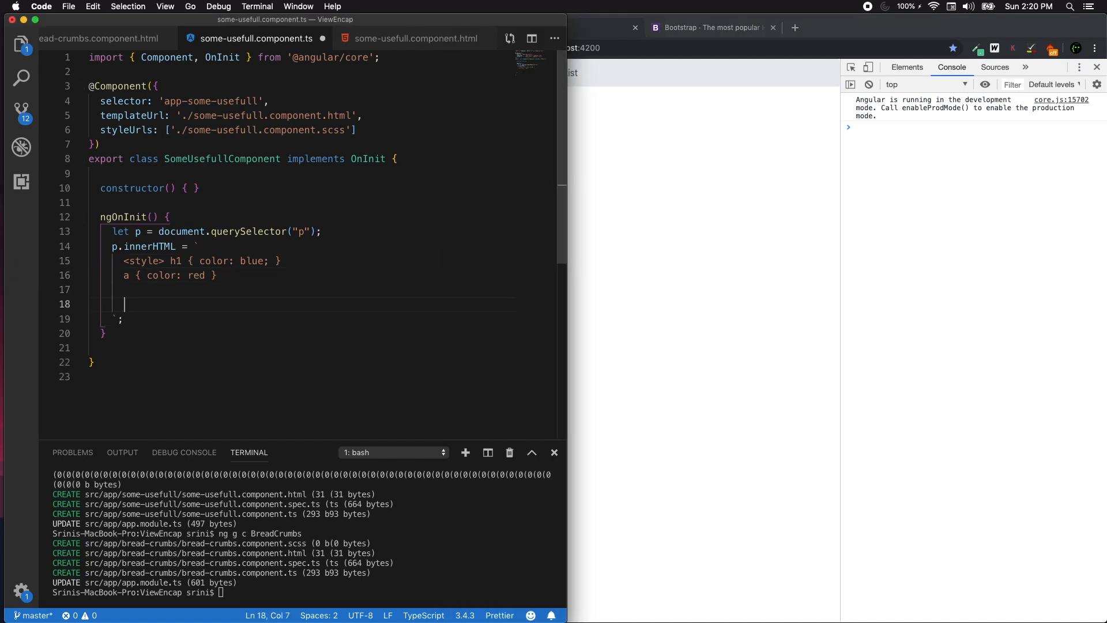
type("<h1.")
left_click(302, 289)
type("</style>")
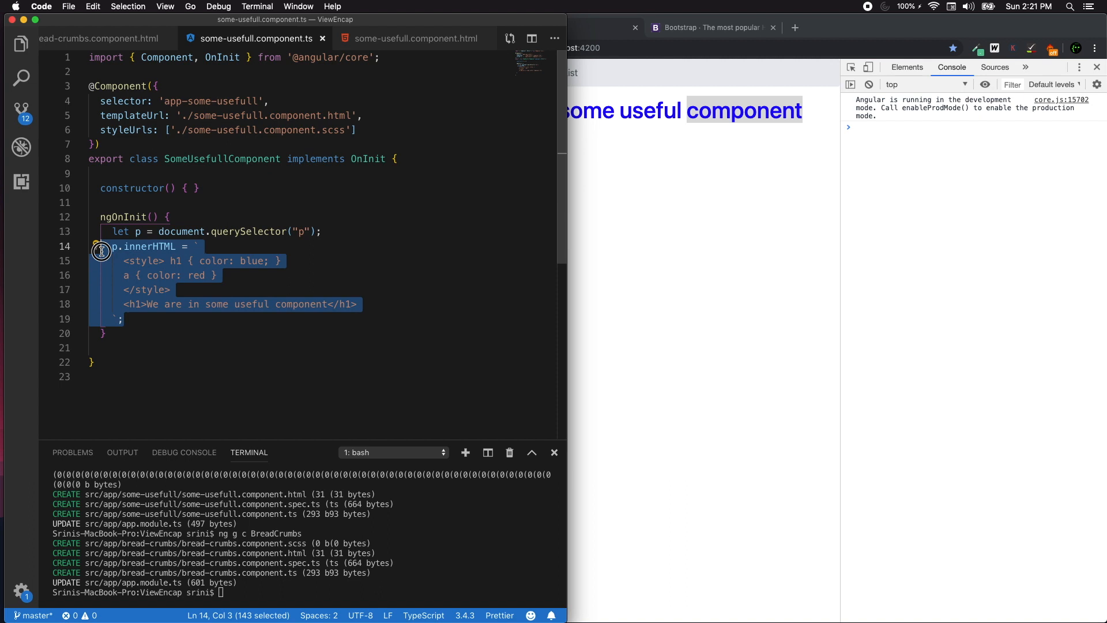
Review the injected querySelector and innerHTML style code in ngOnInit.
left_click(276, 275)
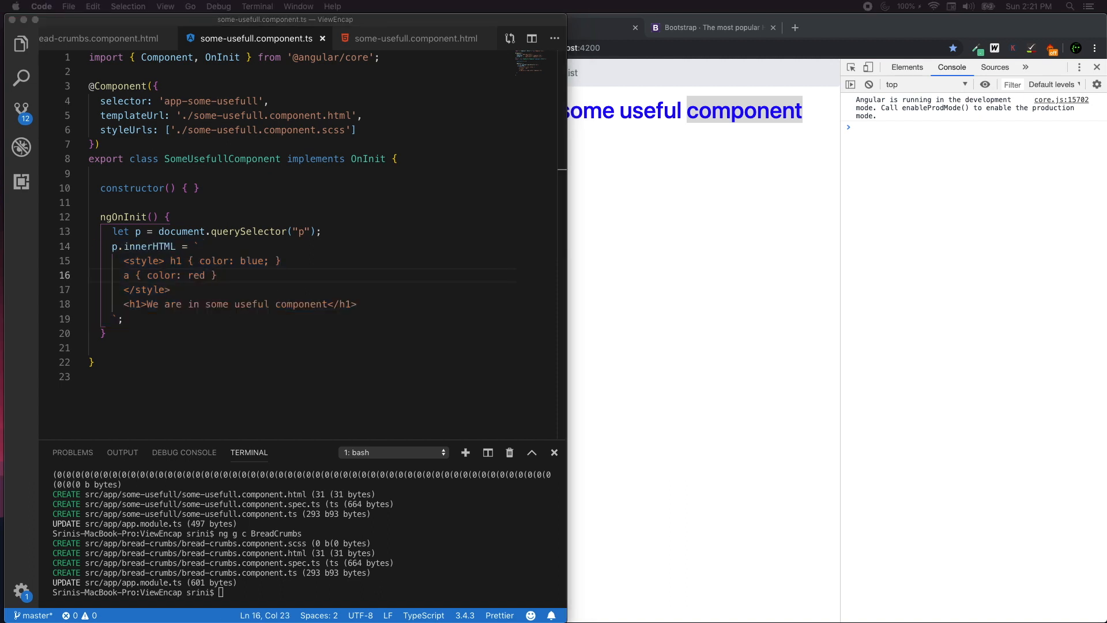
double_click(248, 230)
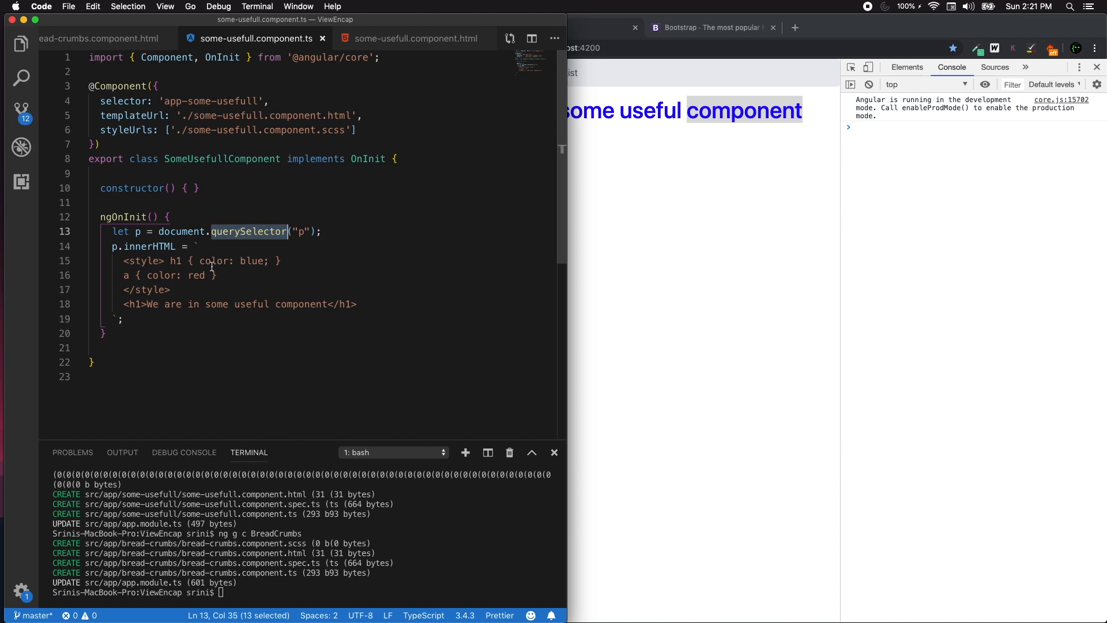
double_click(150, 246)
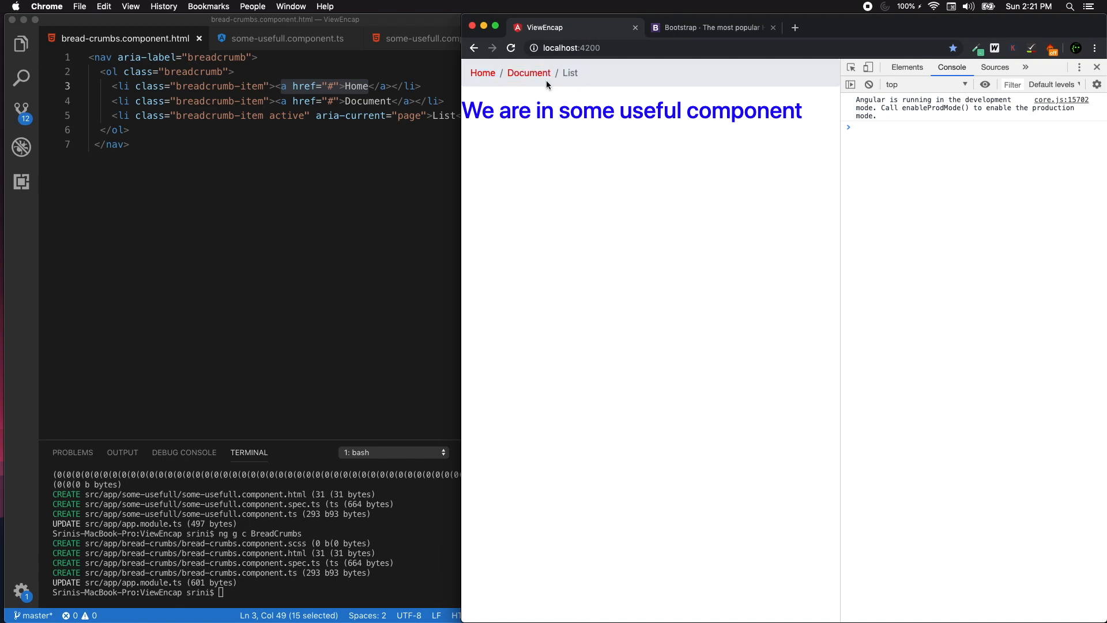
mouse_move(119, 361)
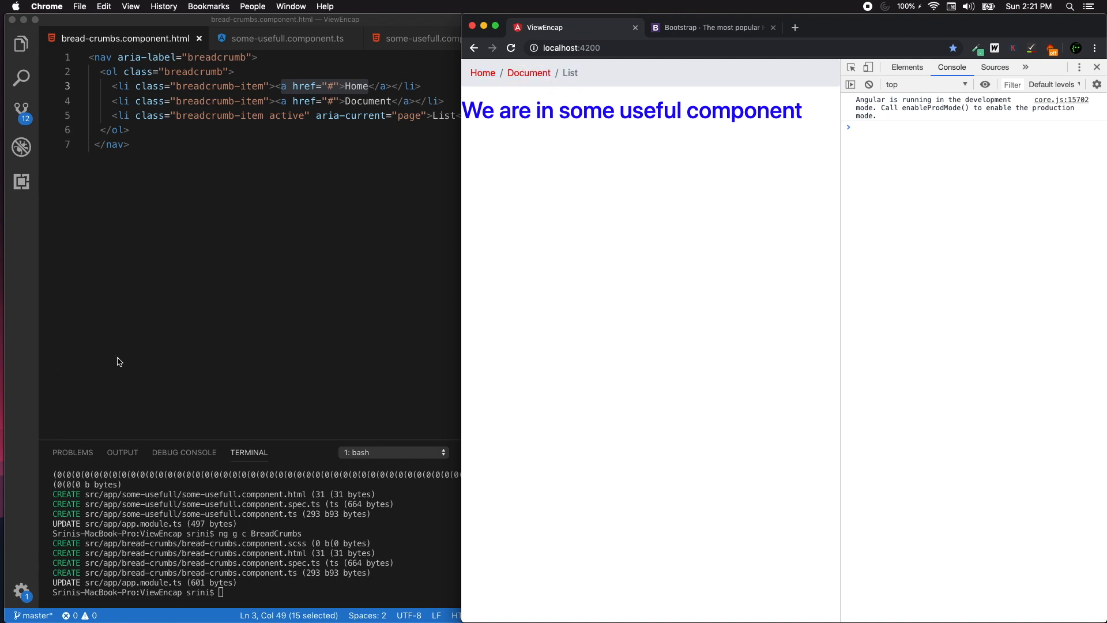
mouse_move(851, 67)
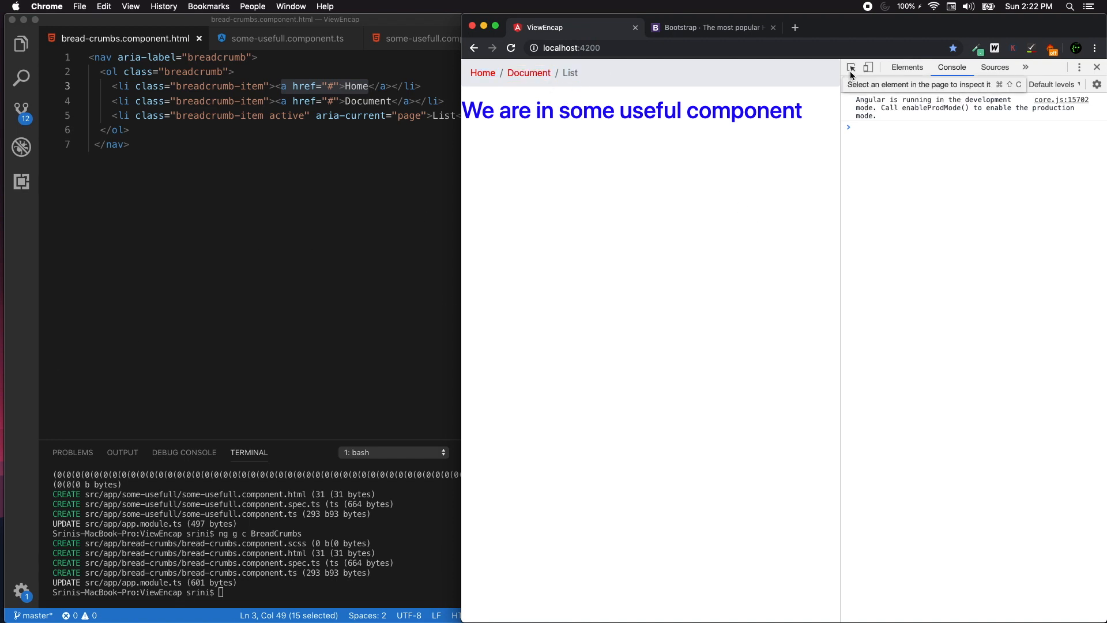
mouse_move(702, 166)
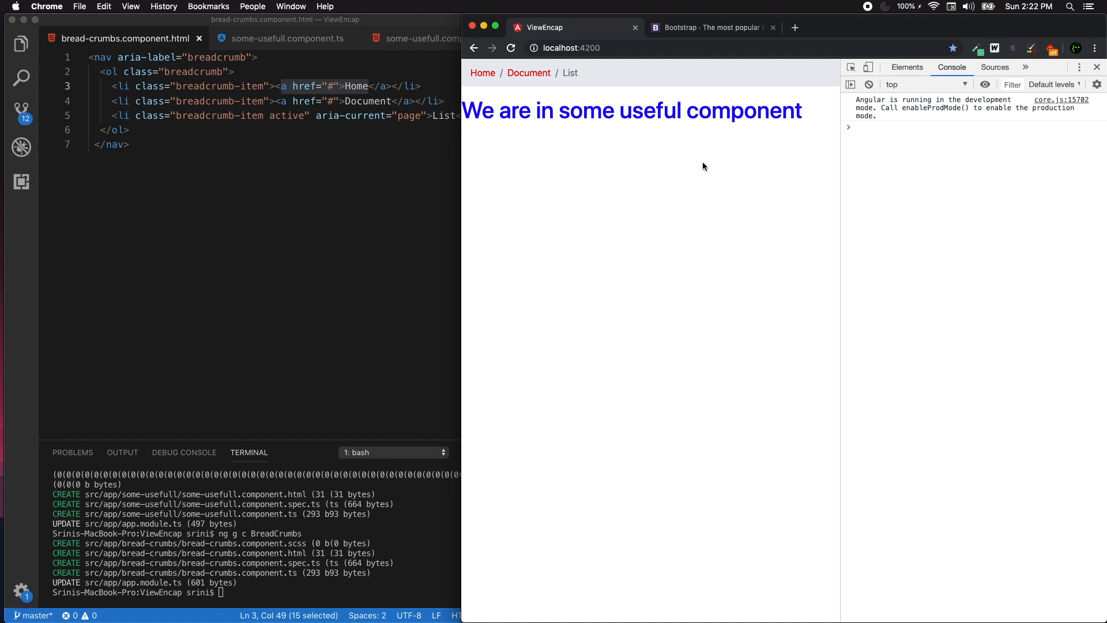
Inspect the Home breadcrumb link in DevTools to find the a { color: red } rule.
left_click(907, 67)
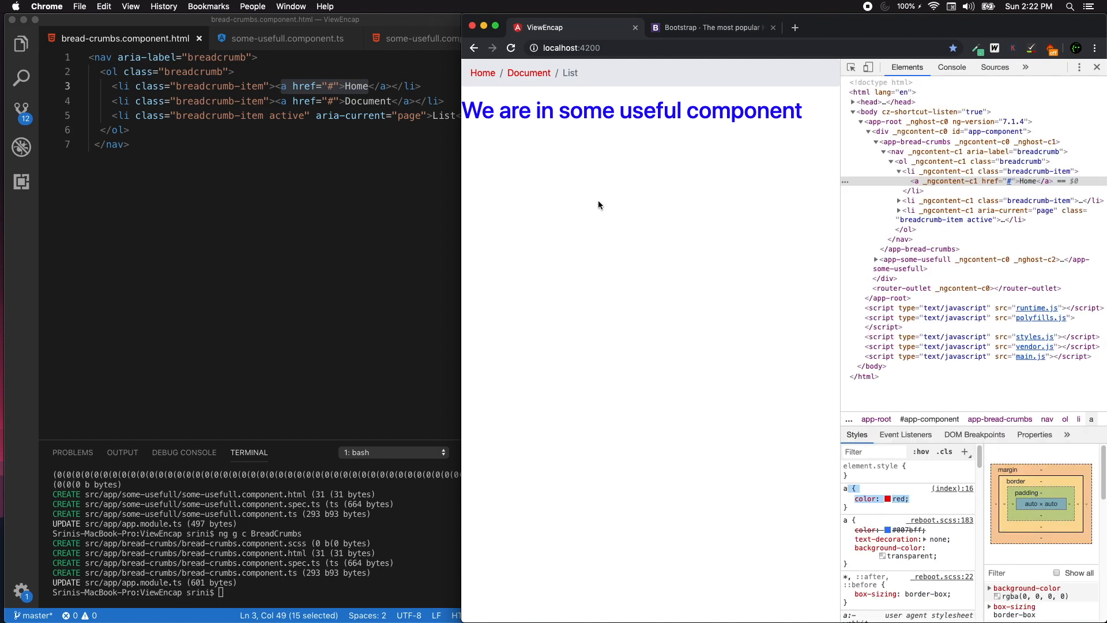
mouse_move(622, 229)
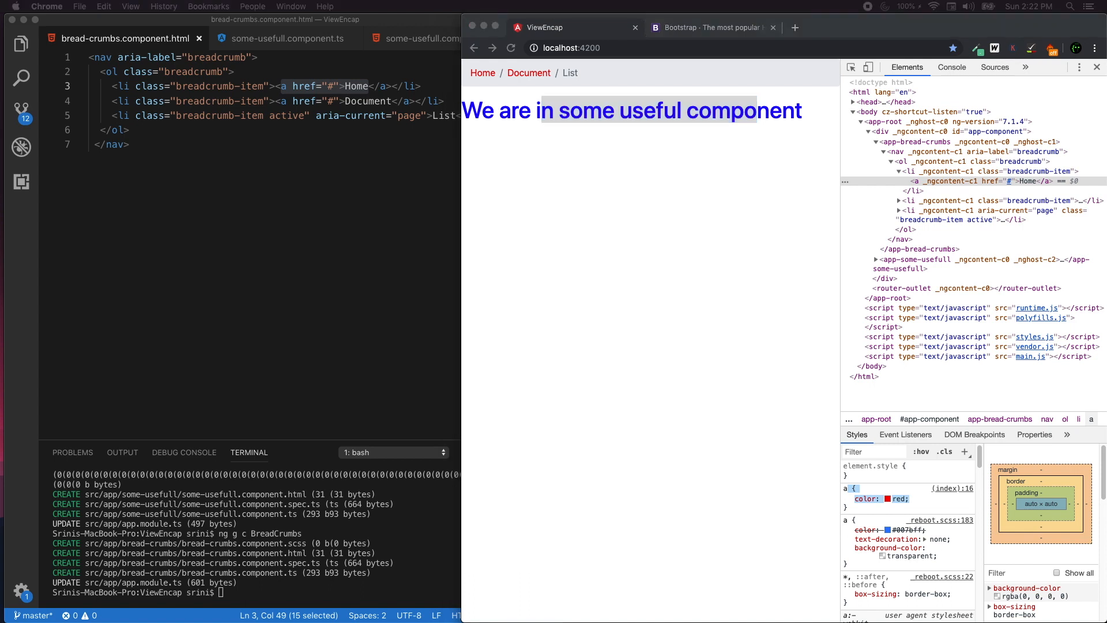
mouse_move(151, 283)
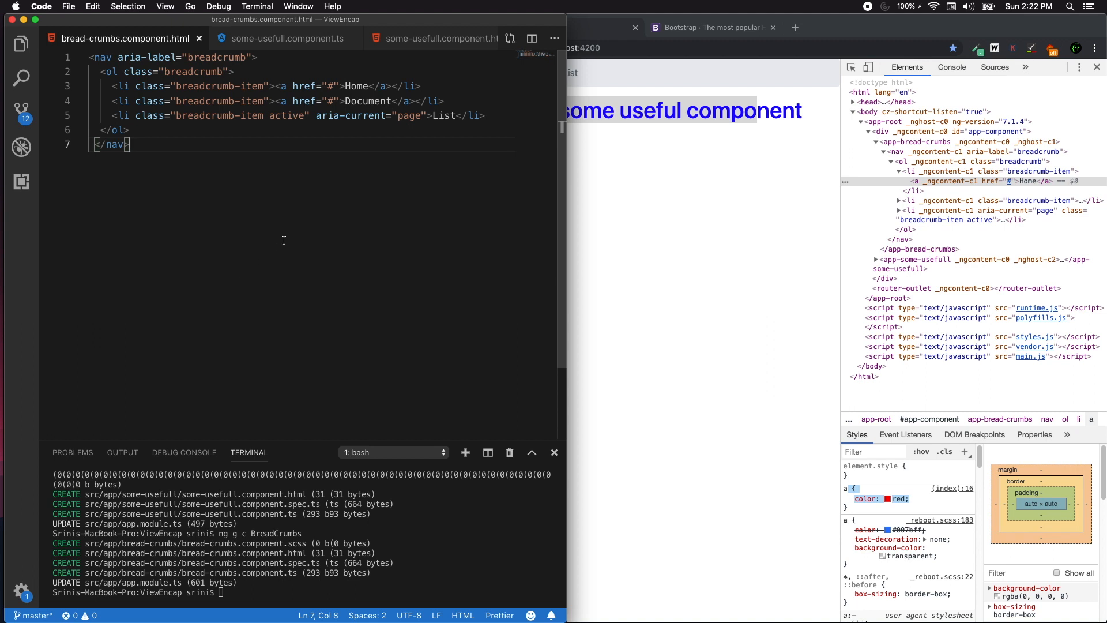
left_click(284, 38)
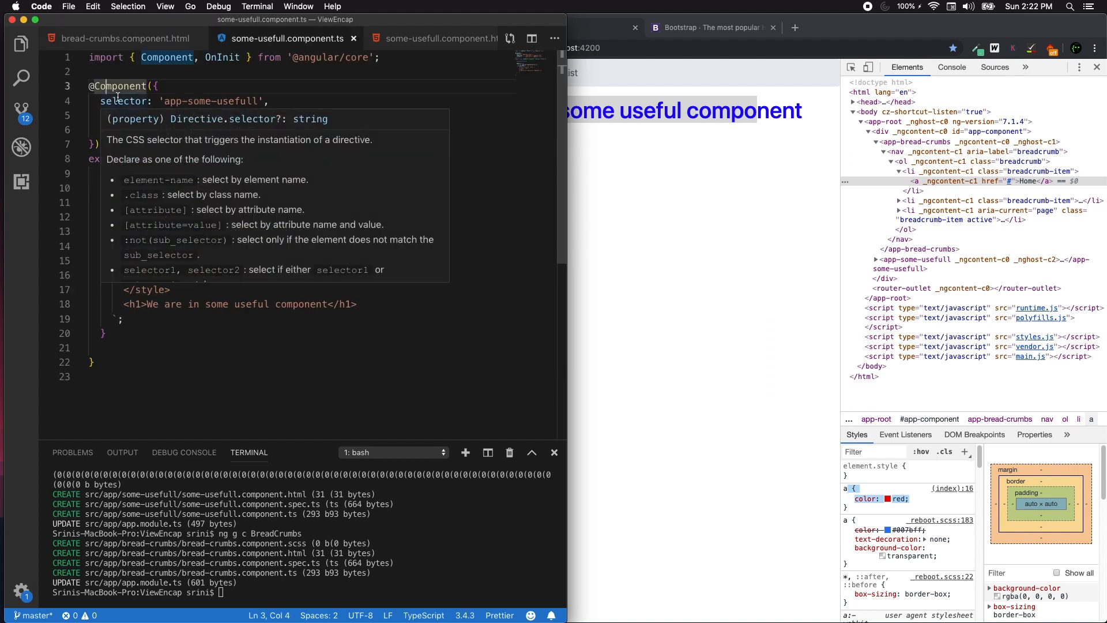
type("encapsulation")
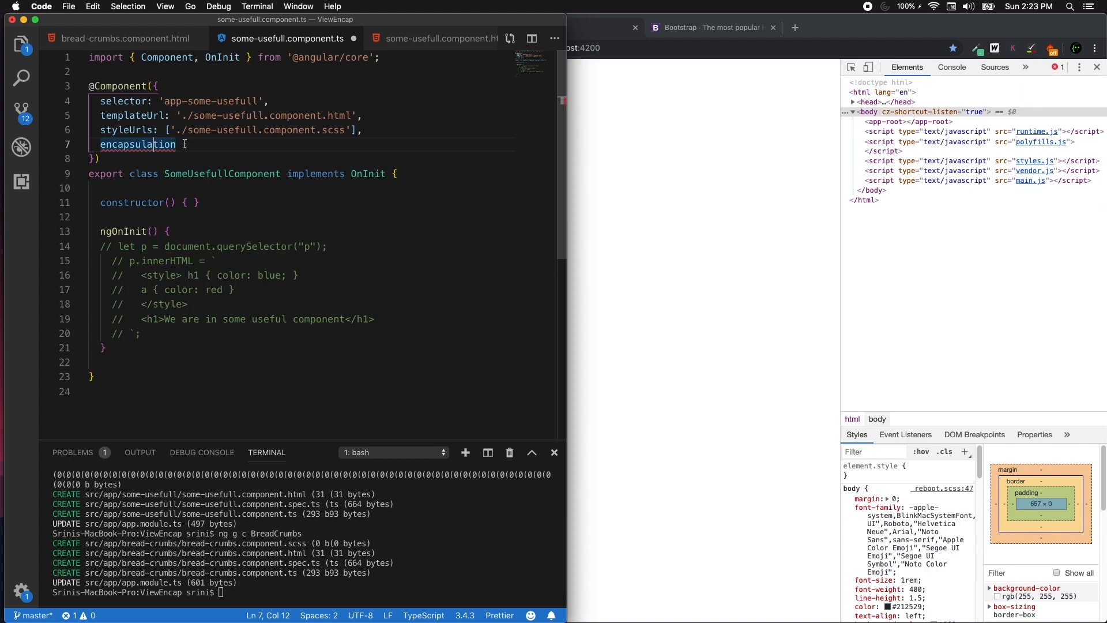
type(": View")
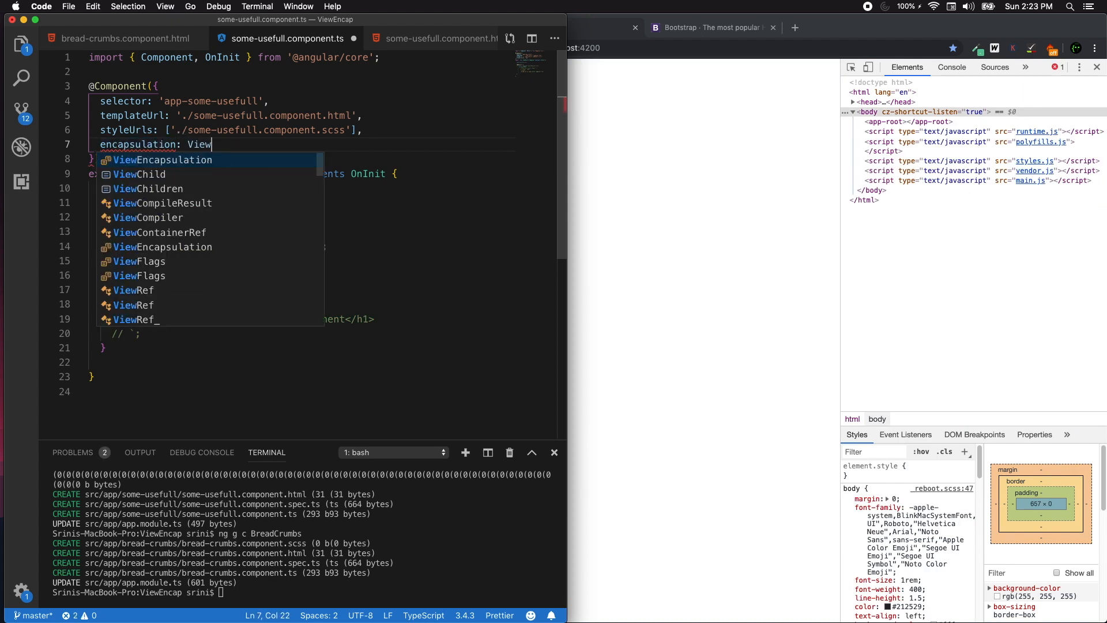
left_click(161, 159)
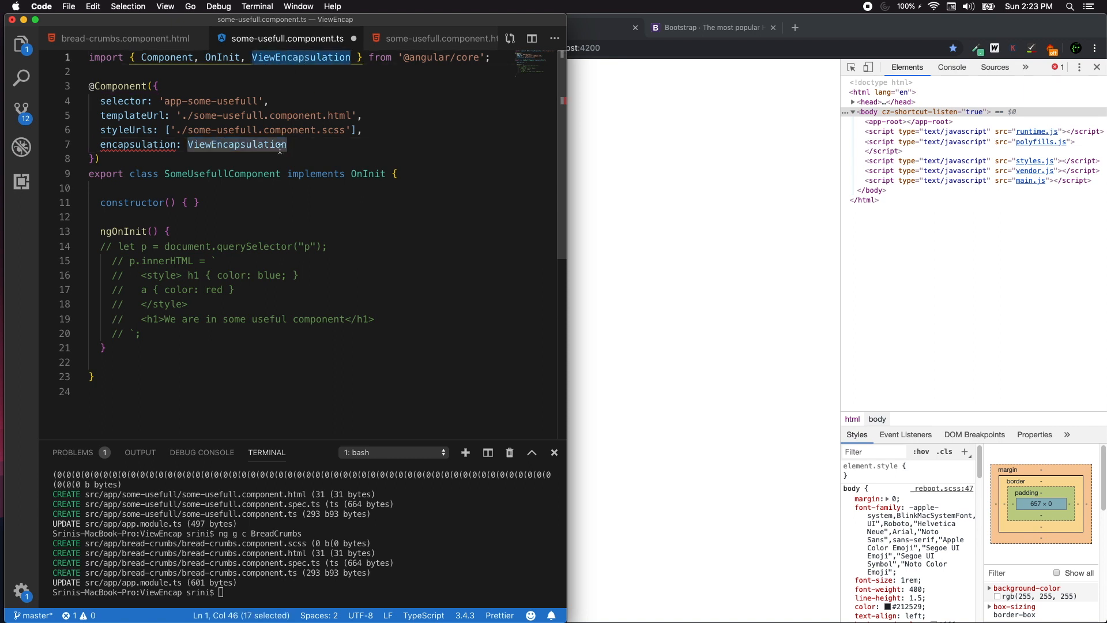
type(".")
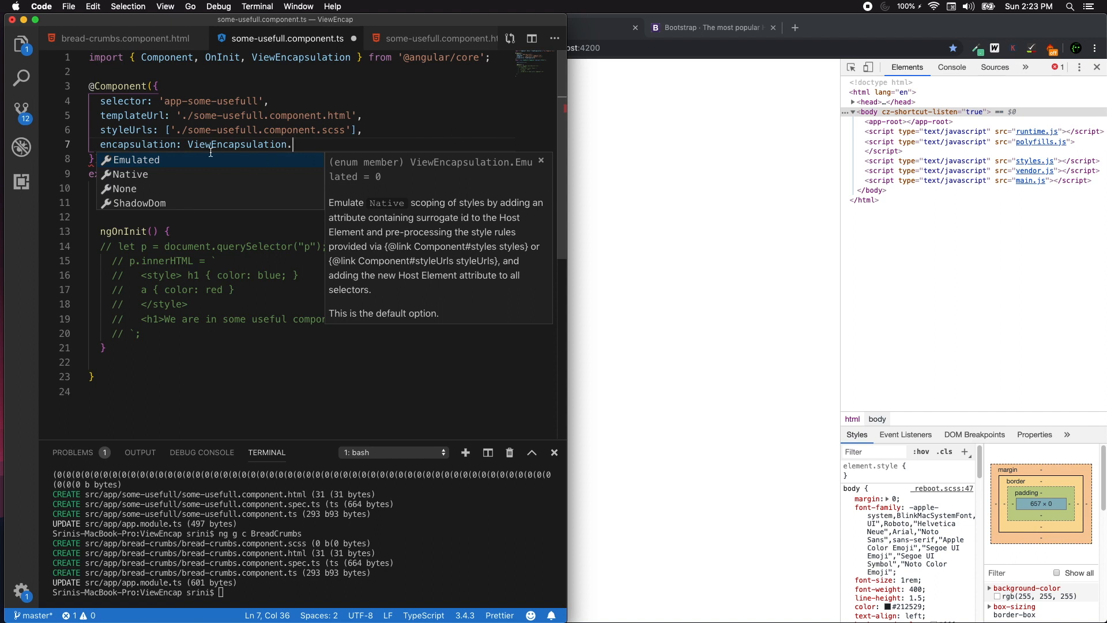
mouse_move(152, 159)
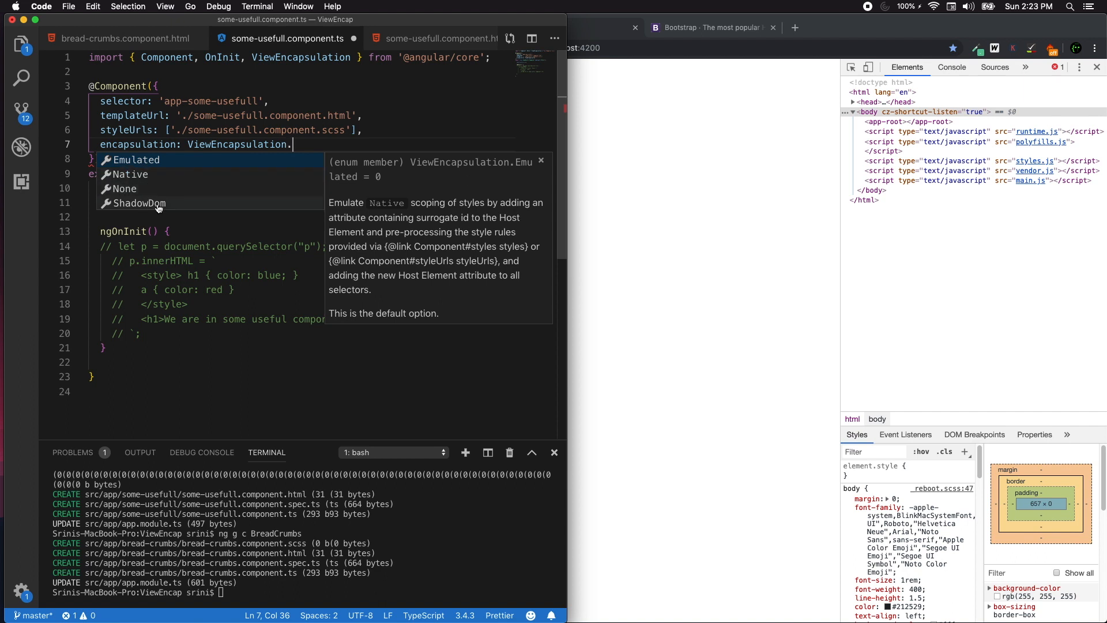
mouse_move(148, 207)
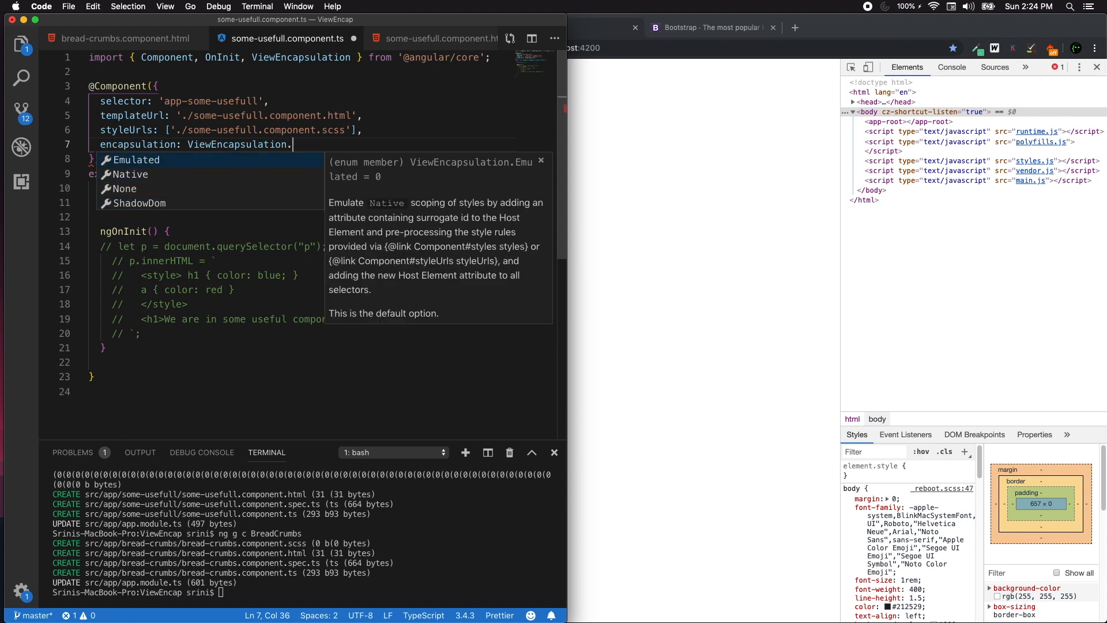
key("Escape")
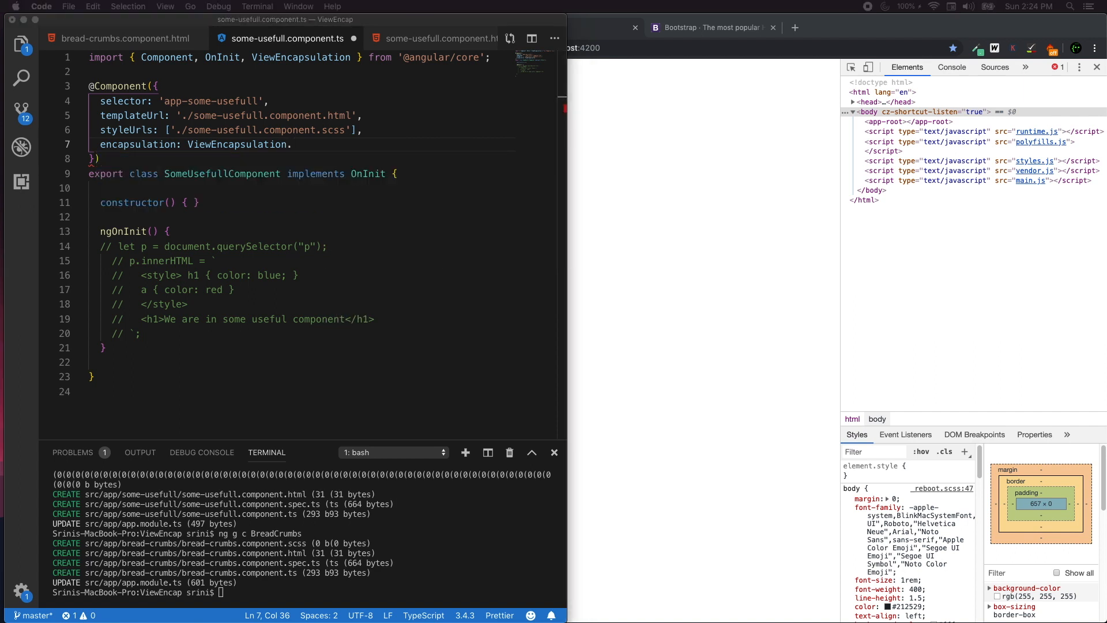
type("Em")
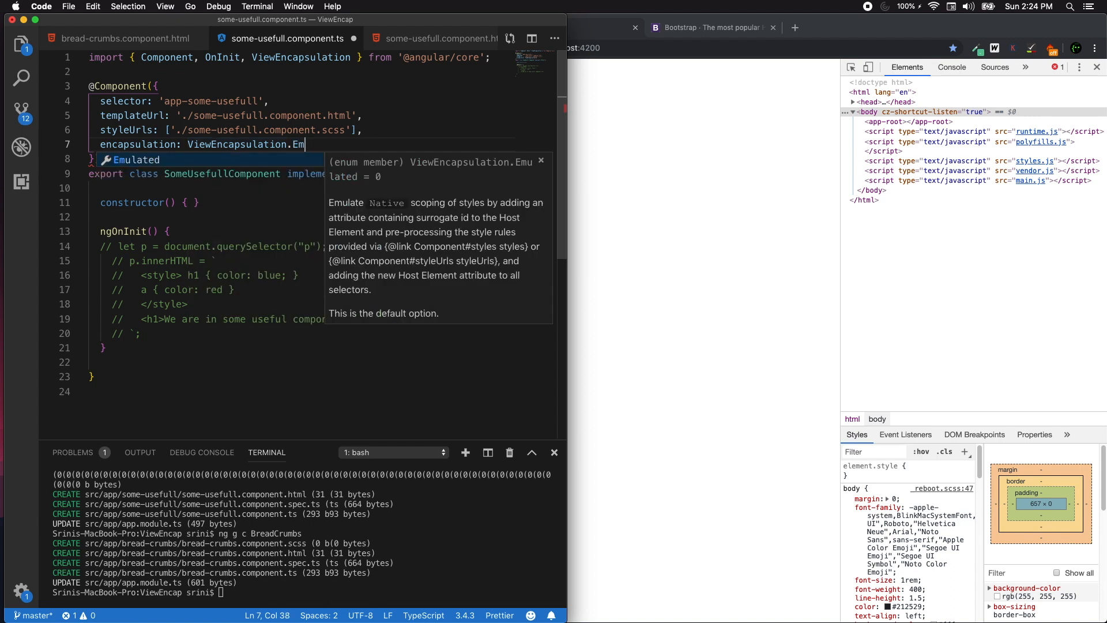
key("Tab")
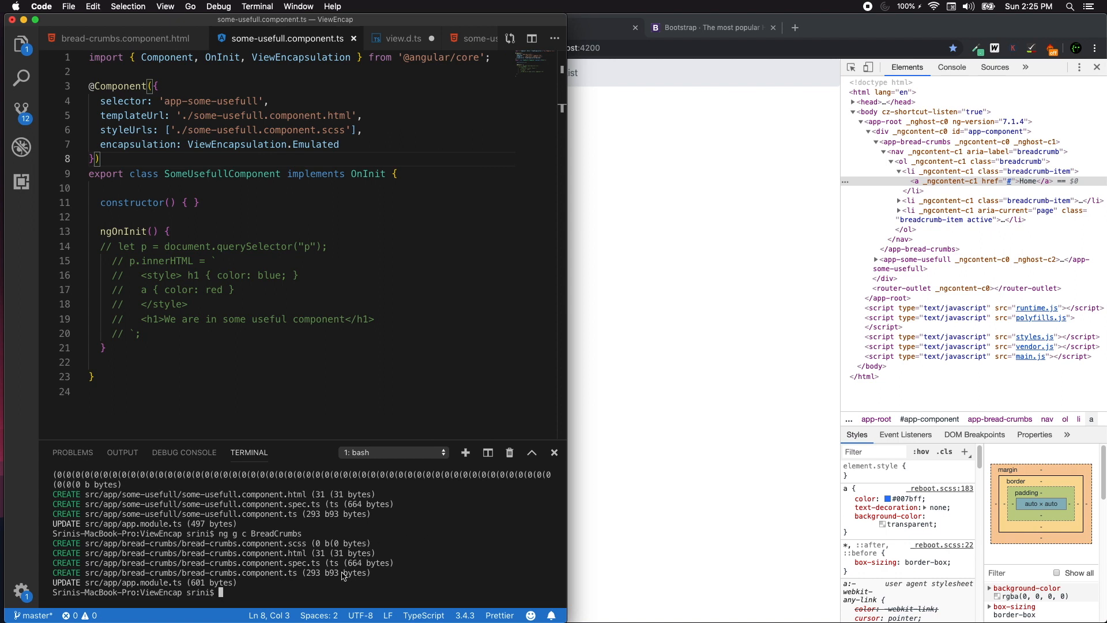
Generate the test component and examine _ngcontent attributes in Chrome's element tree.
type("ng g c test")
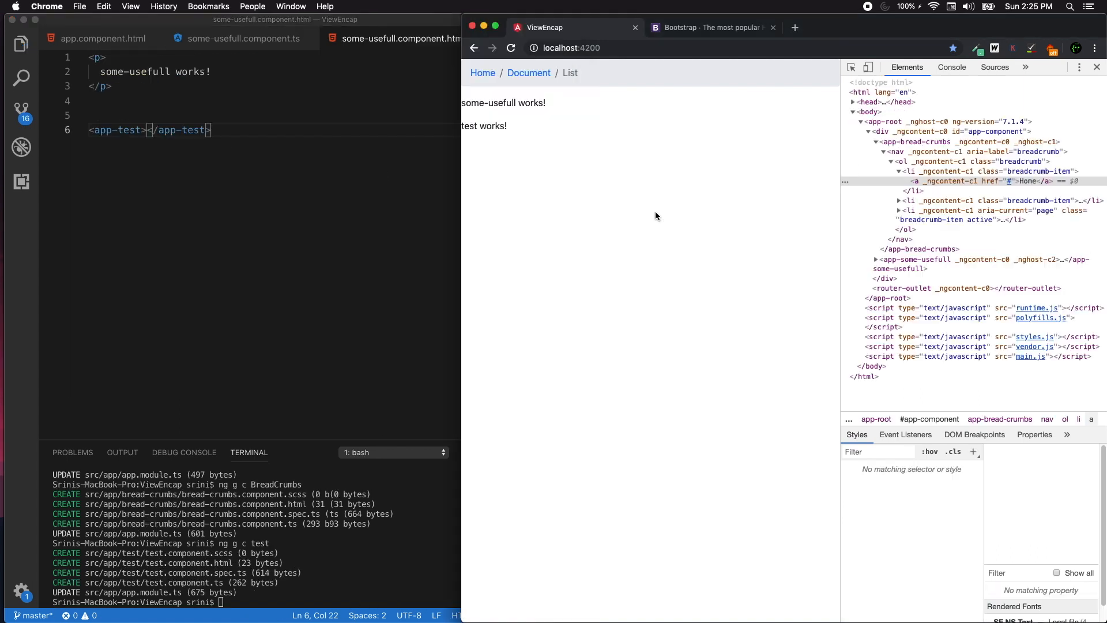
left_click(503, 102)
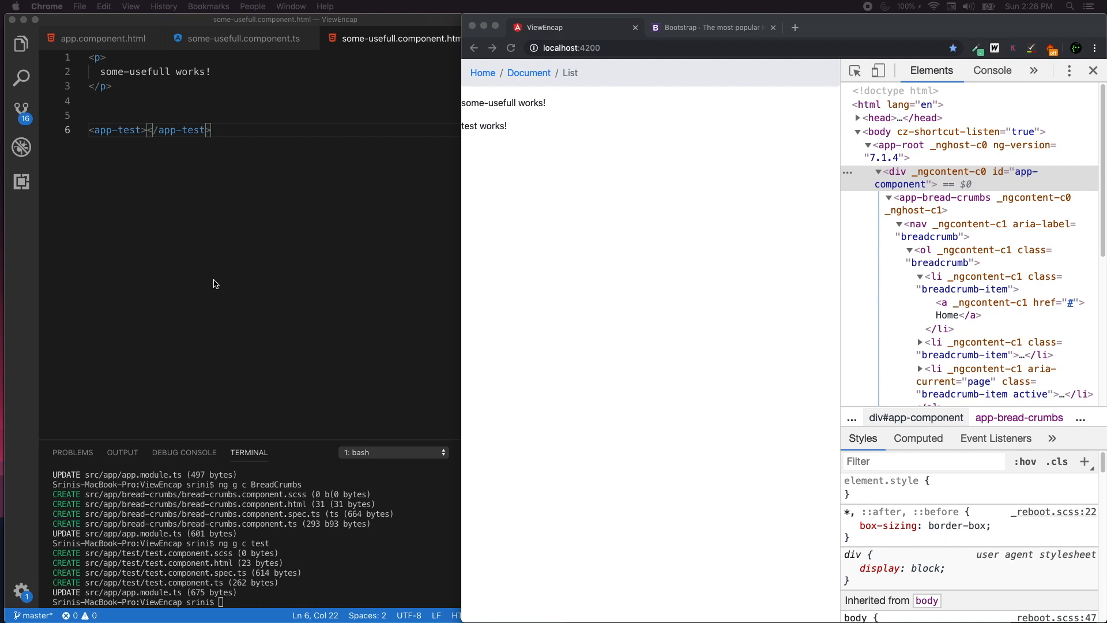
mouse_move(551, 288)
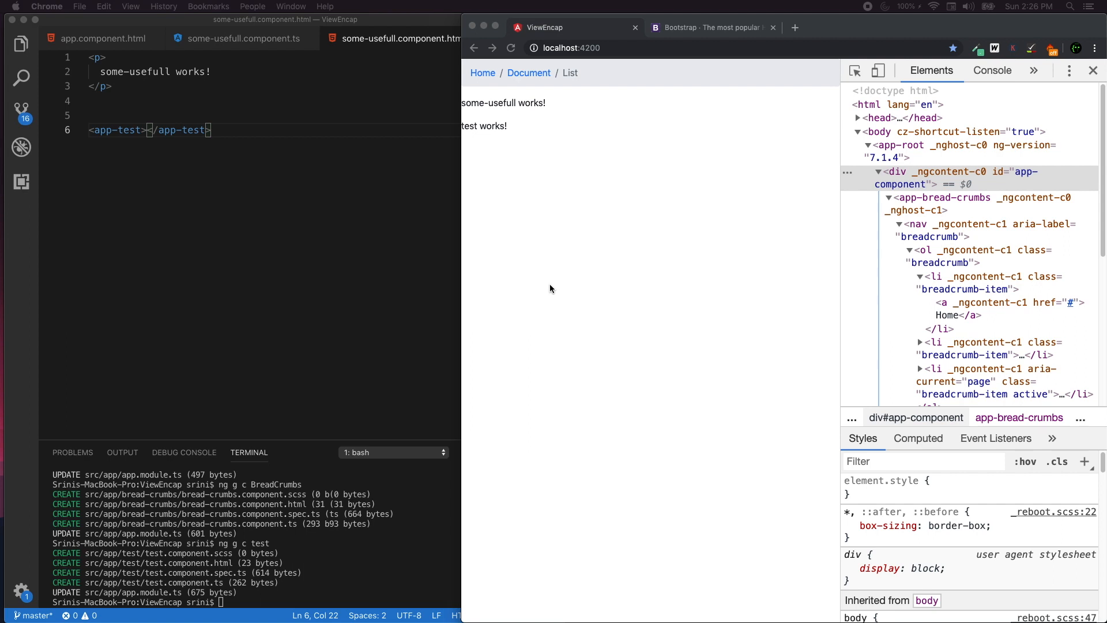
mouse_move(930, 176)
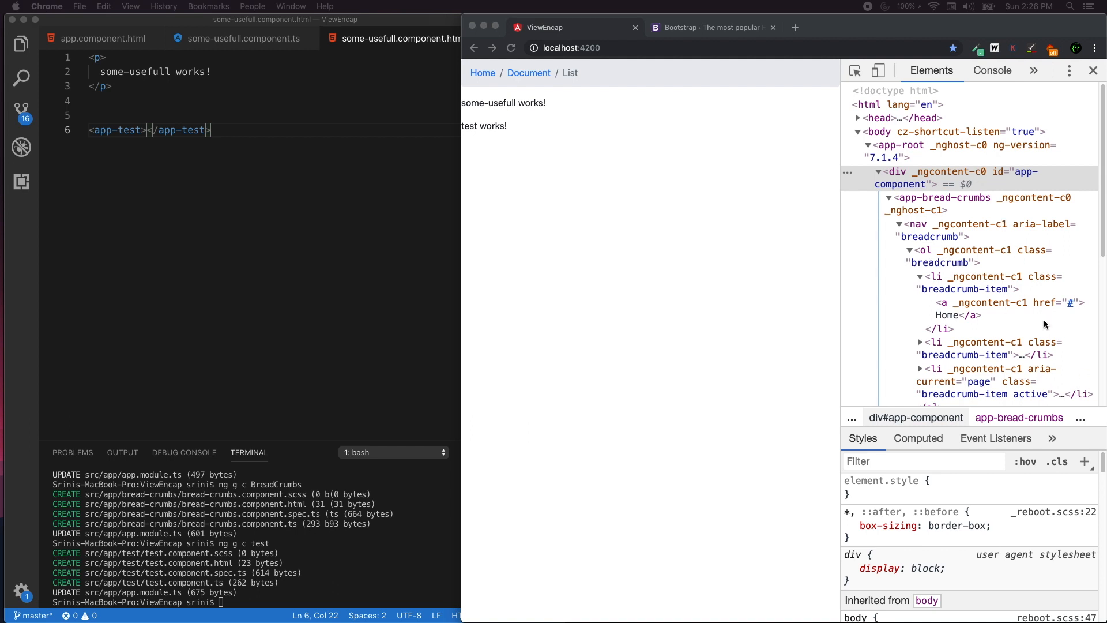
scroll("down", 3)
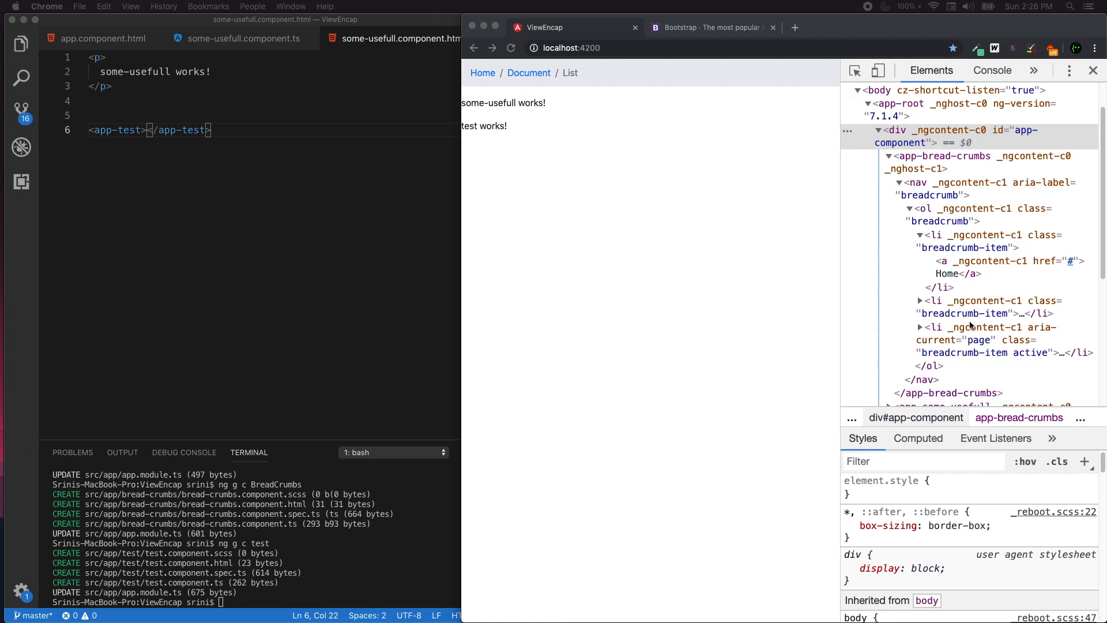
mouse_move(981, 318)
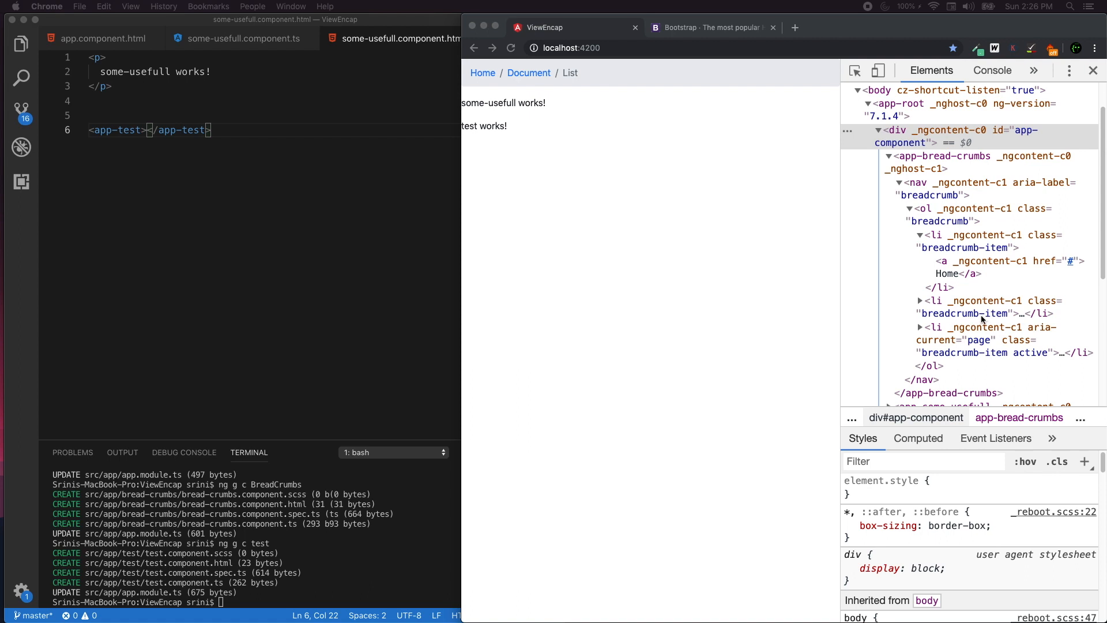
mouse_move(985, 310)
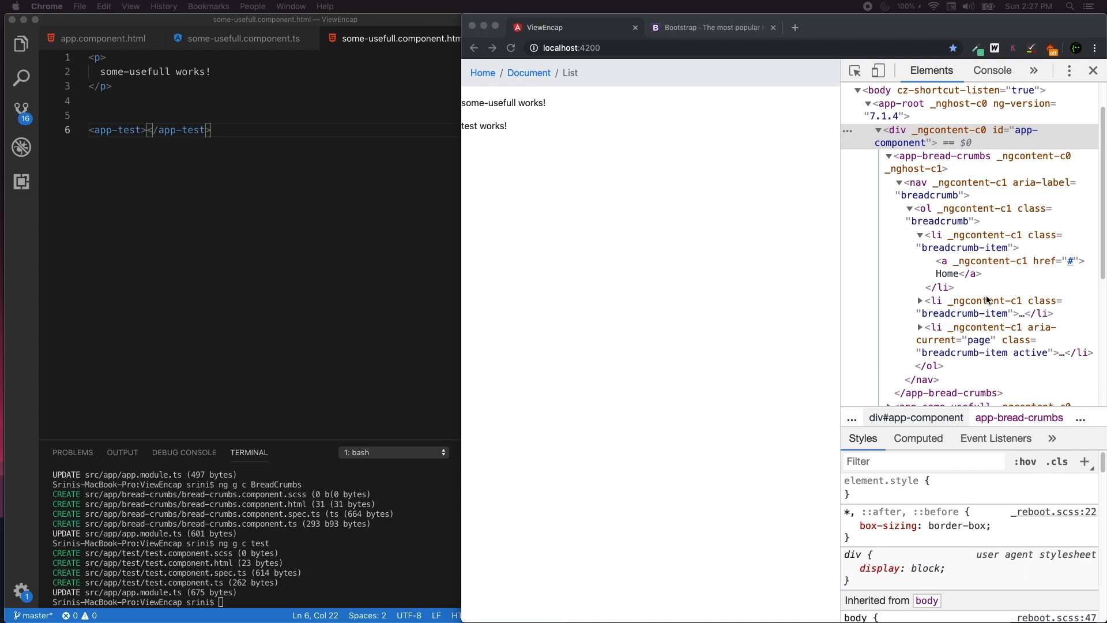
mouse_move(998, 183)
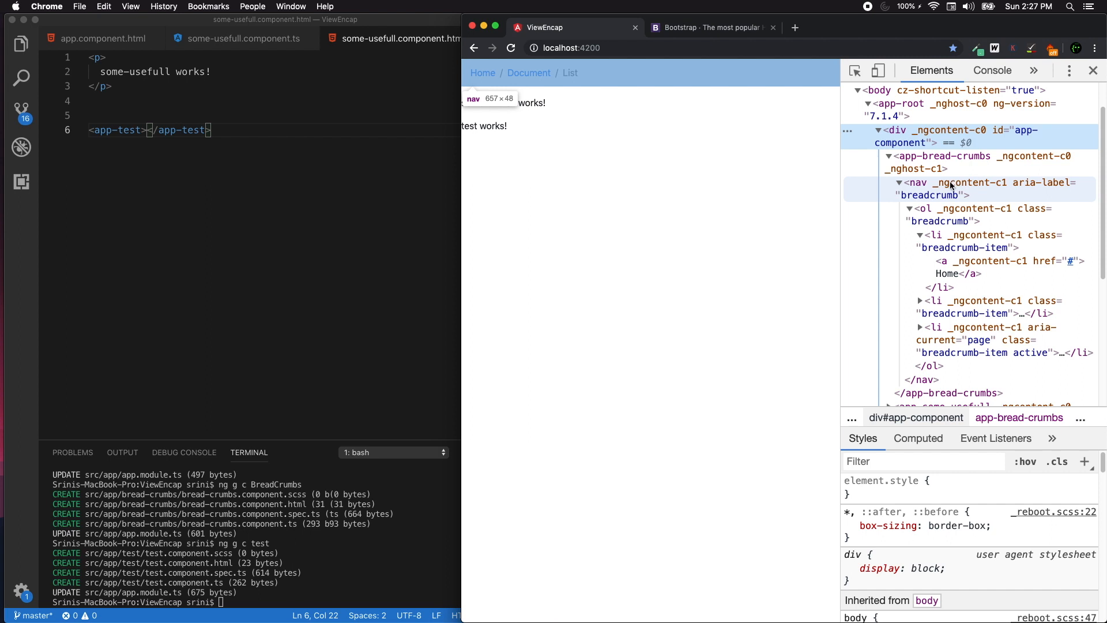
mouse_move(655, 313)
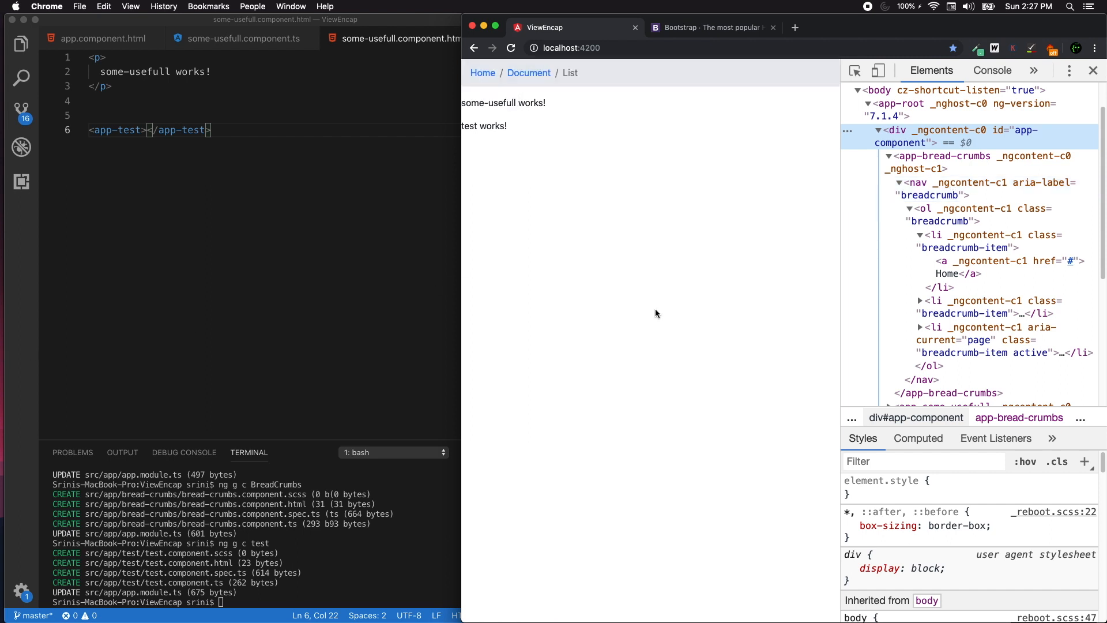
mouse_move(689, 284)
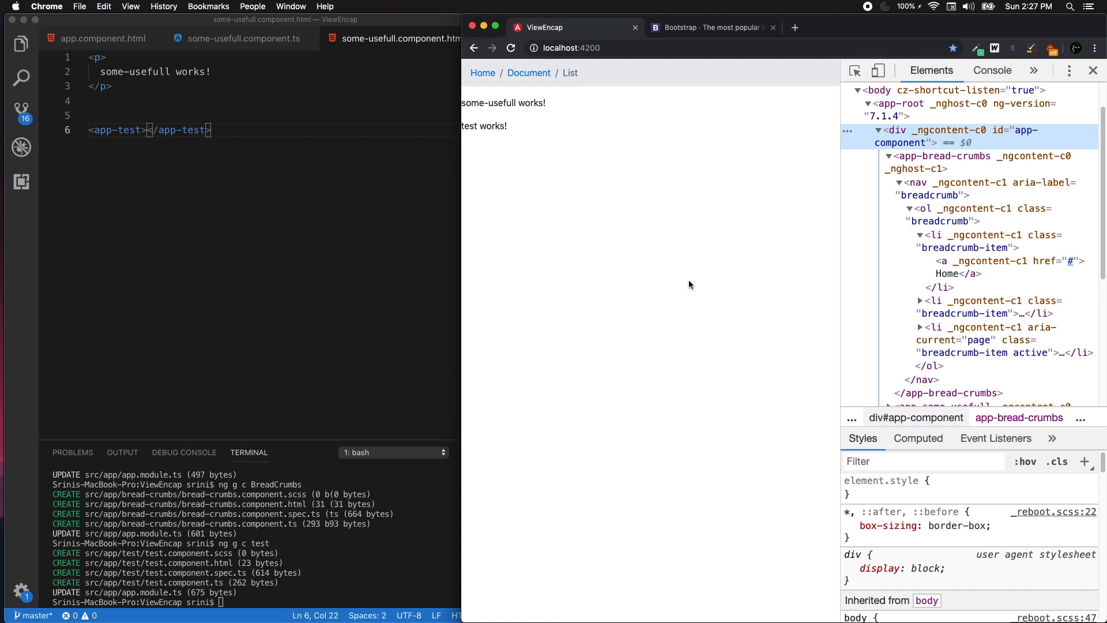
mouse_move(685, 285)
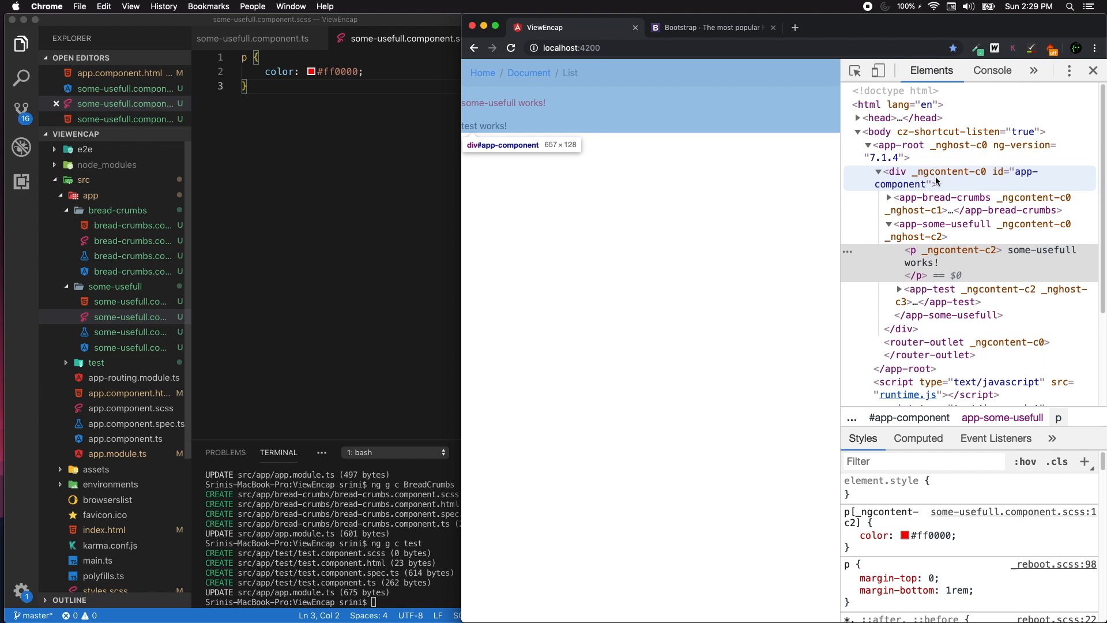
mouse_move(974, 178)
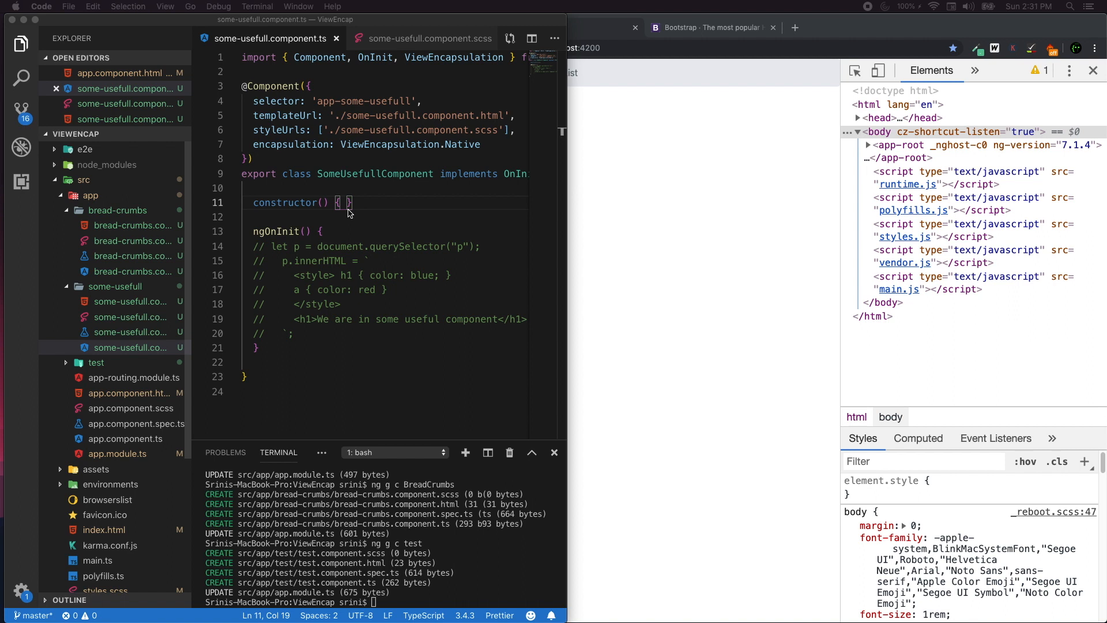
mouse_move(488, 232)
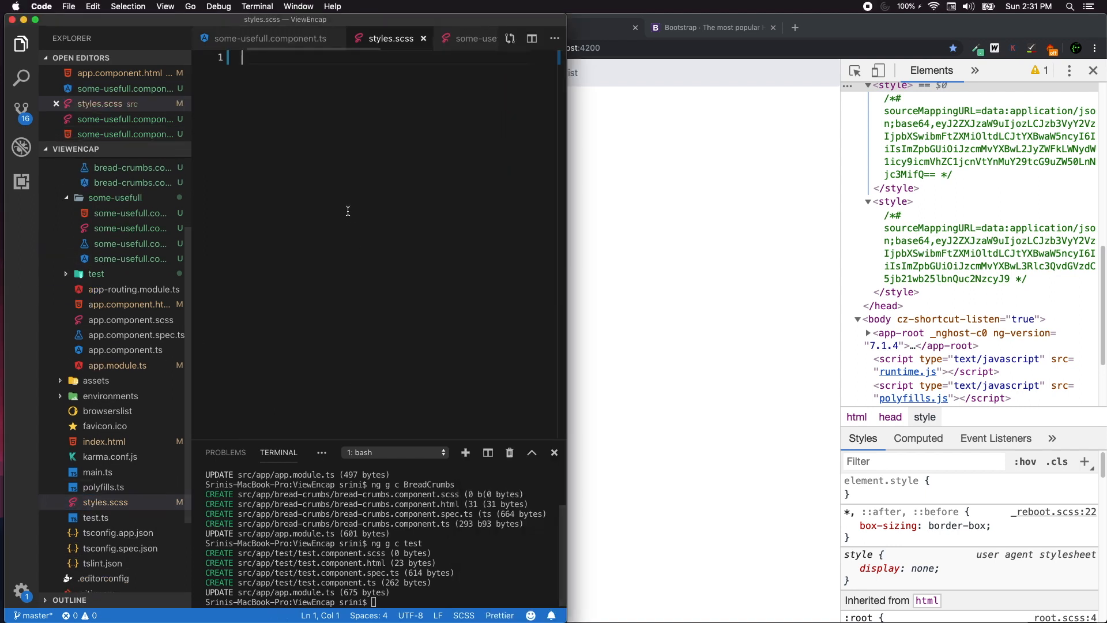
Add body { padding: 10px; } to src/styles.scss.
type("body {")
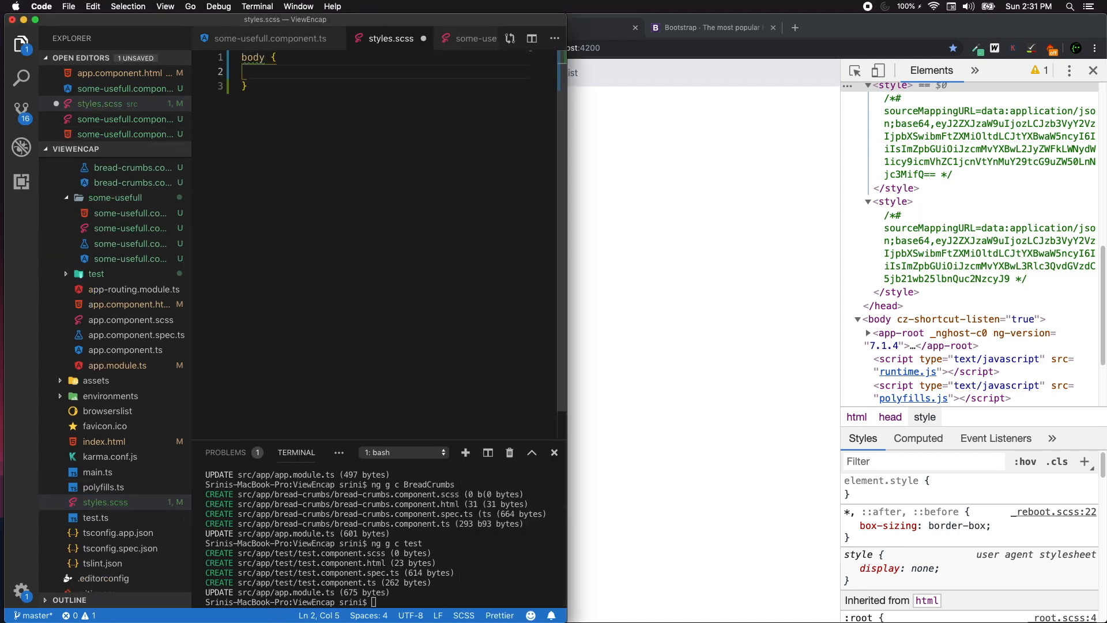
type("padding: 10px;")
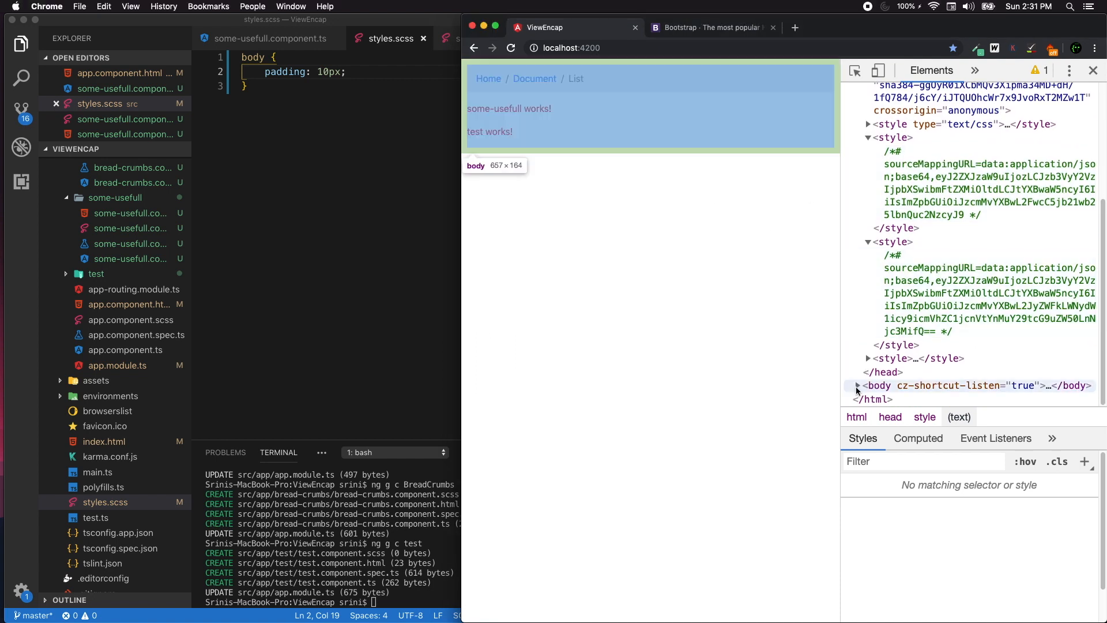
Expand body, app-some-usefull and its #shadow-root to show the red paragraph style rule.
left_click(856, 386)
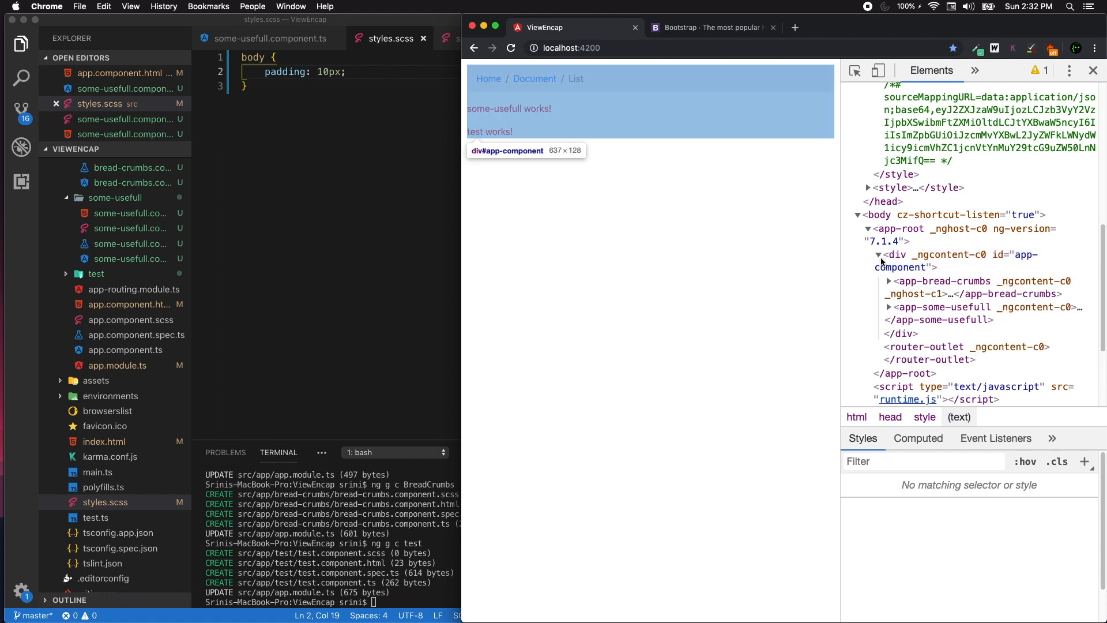
left_click(887, 306)
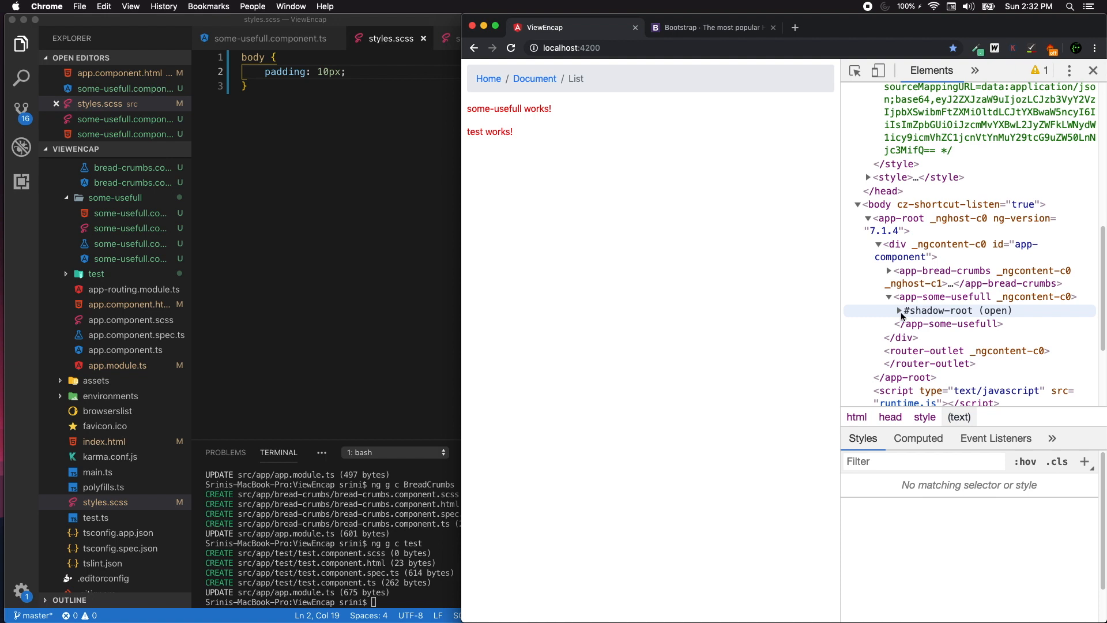
left_click(899, 310)
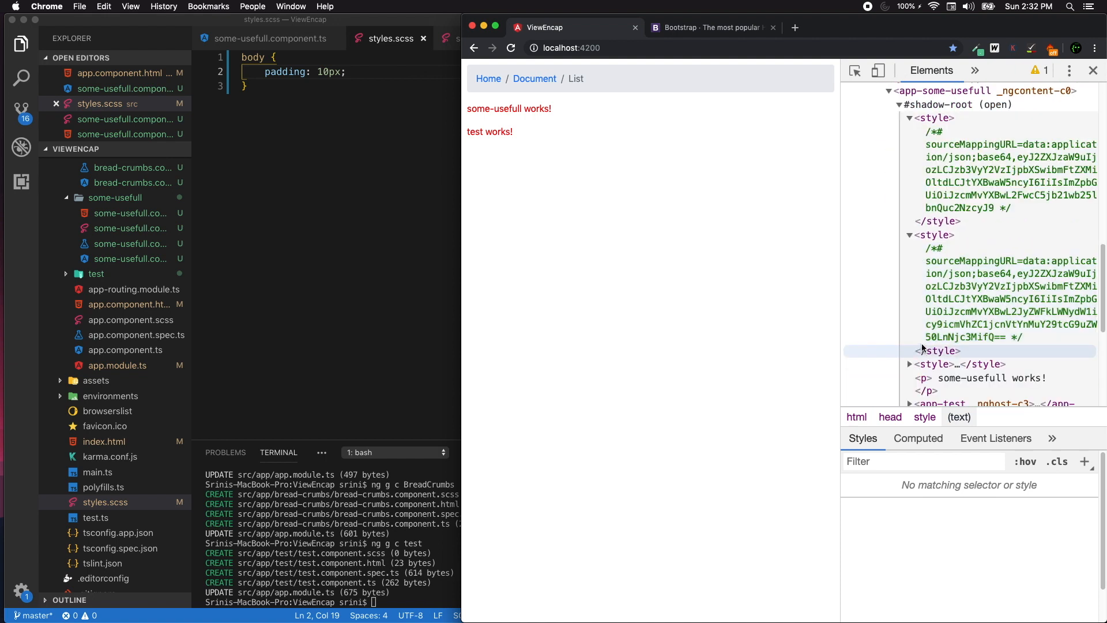
left_click(909, 364)
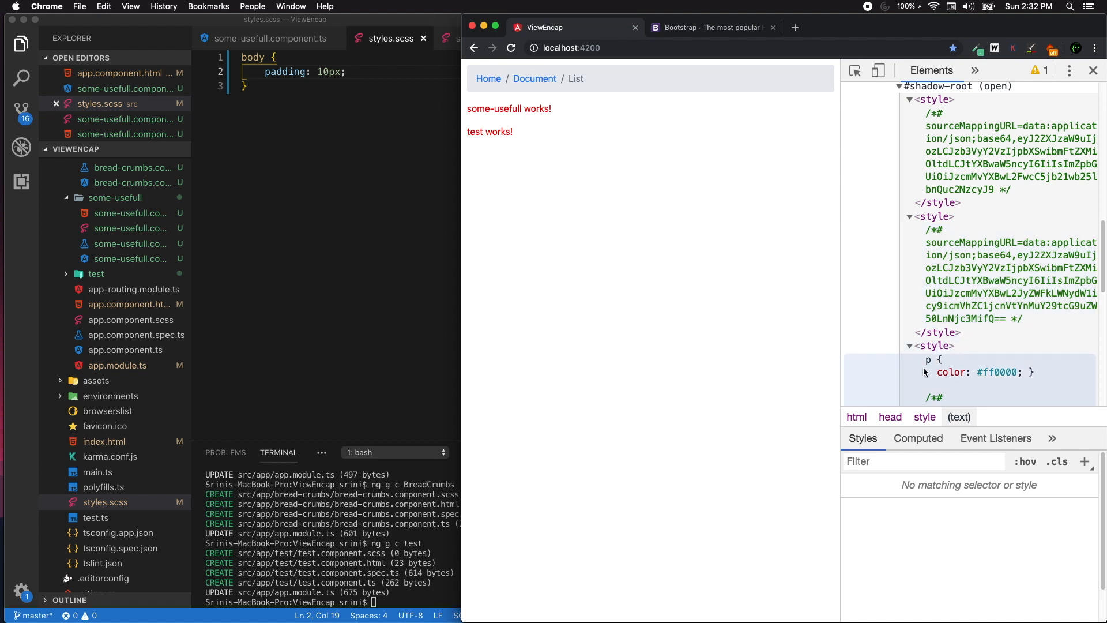
mouse_move(929, 364)
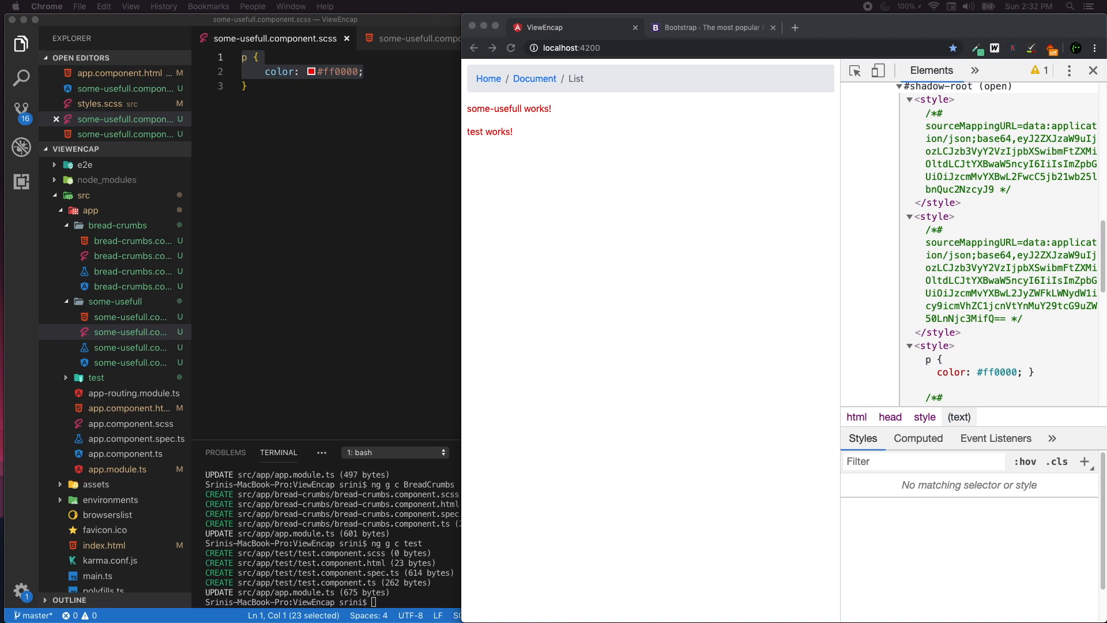
mouse_move(237, 345)
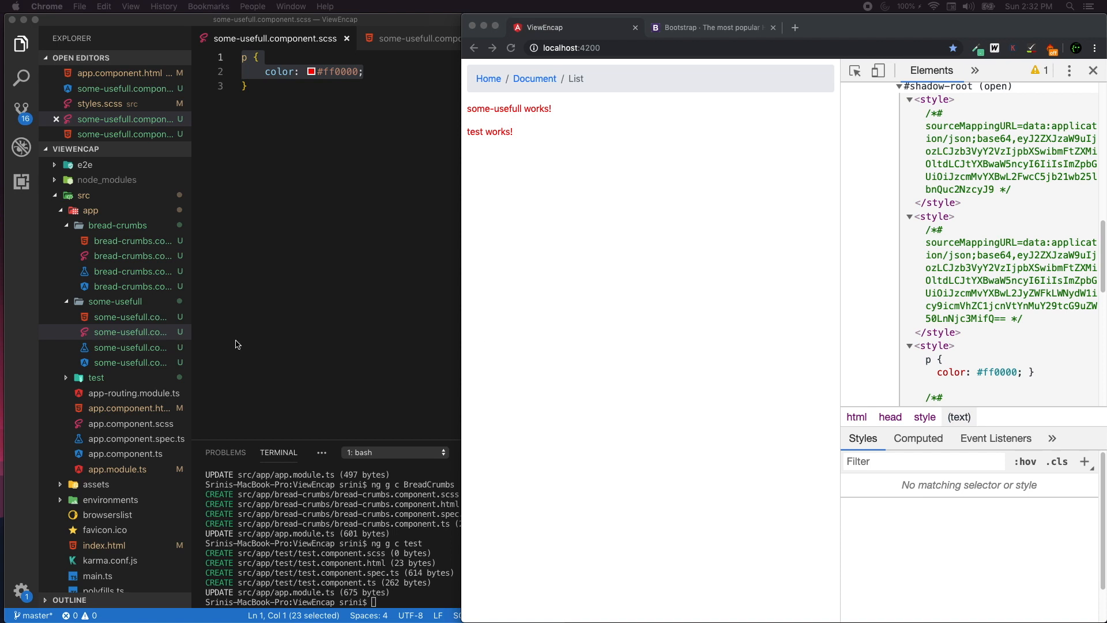
In some-usefull.component.html, add a type="button" button with class "btn btn-primary" labelled Primary.
left_click(981, 372)
type("<button></button>")
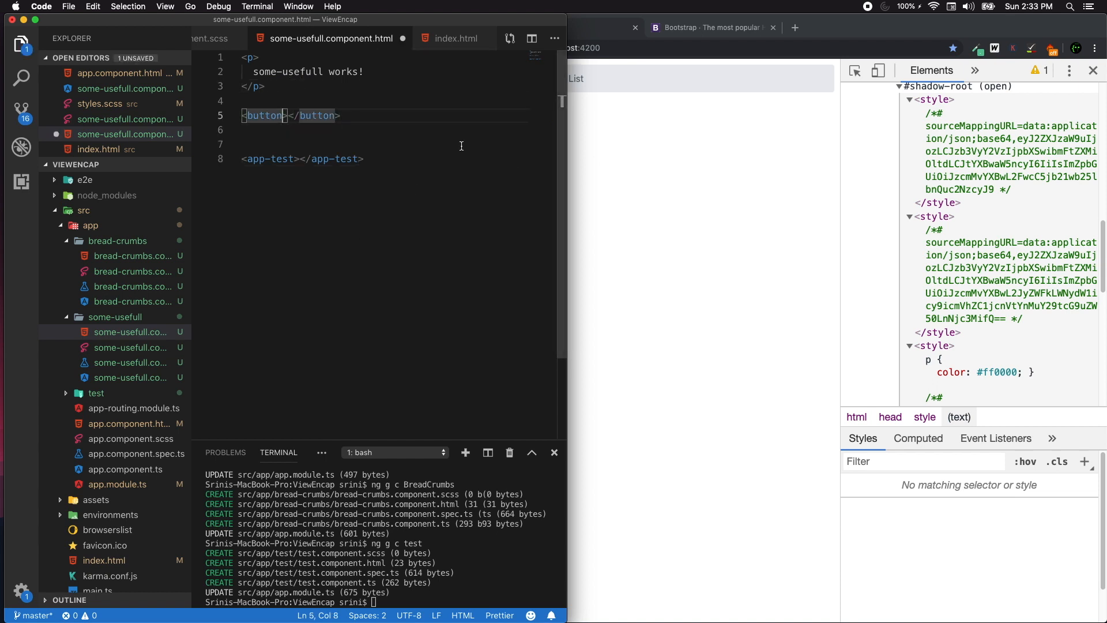
type("type=\"\"")
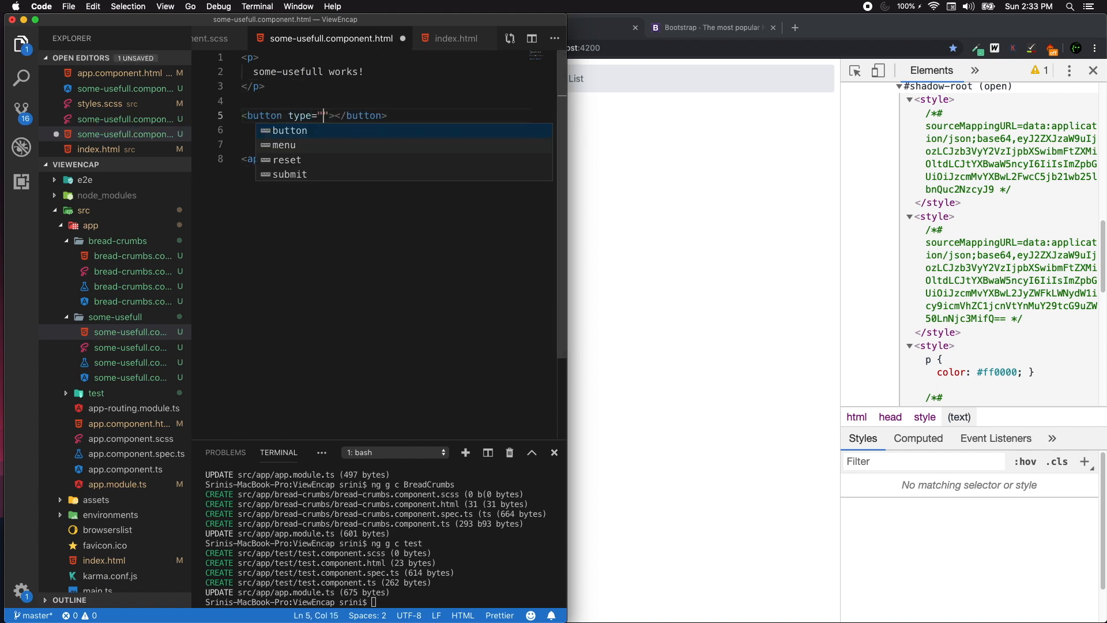
type("button")
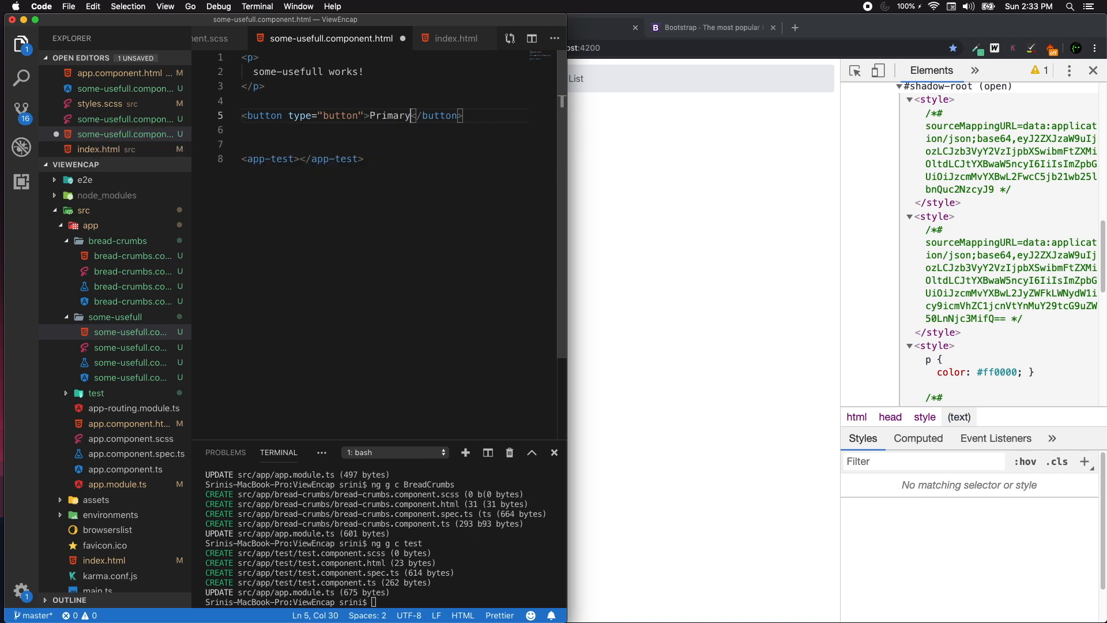
type("class=\"\"")
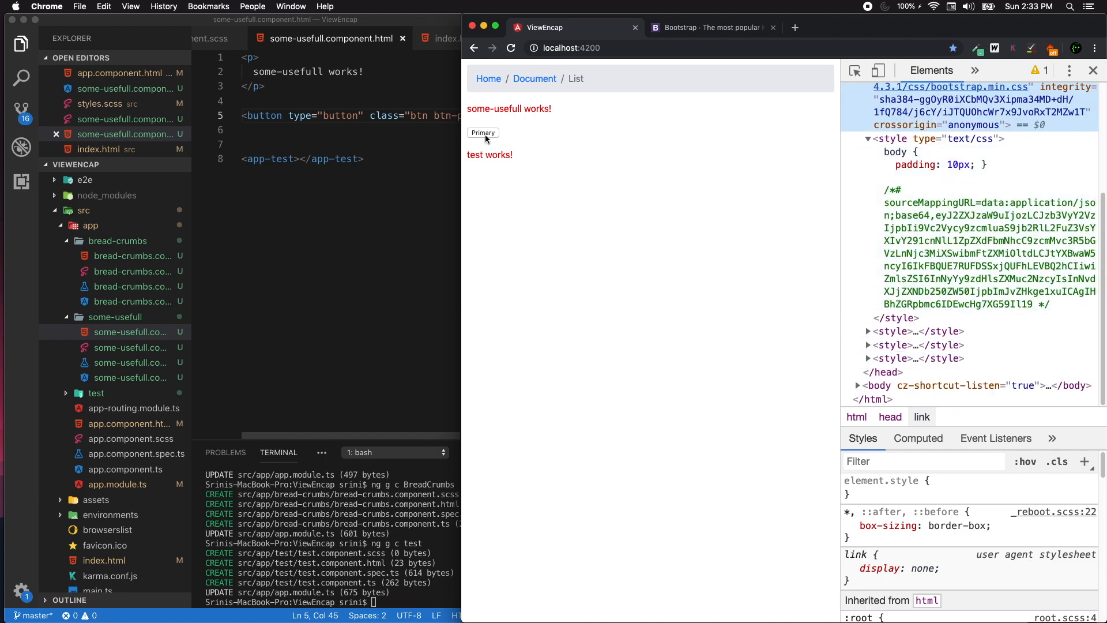
Press the unstyled Primary button on the app page in Chrome.
left_click(482, 132)
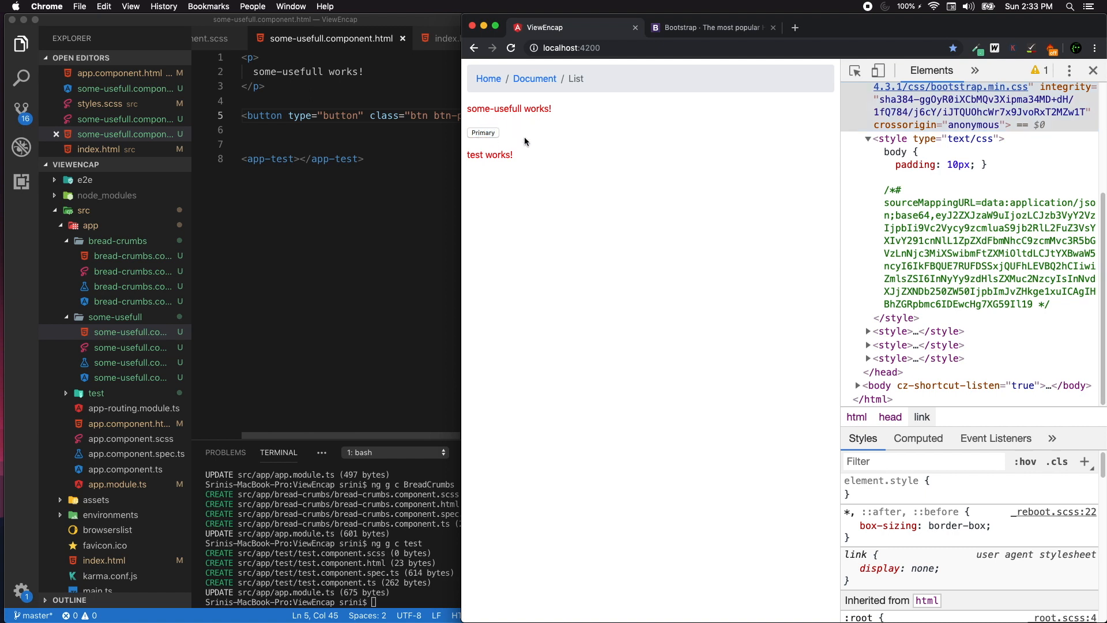
mouse_move(513, 147)
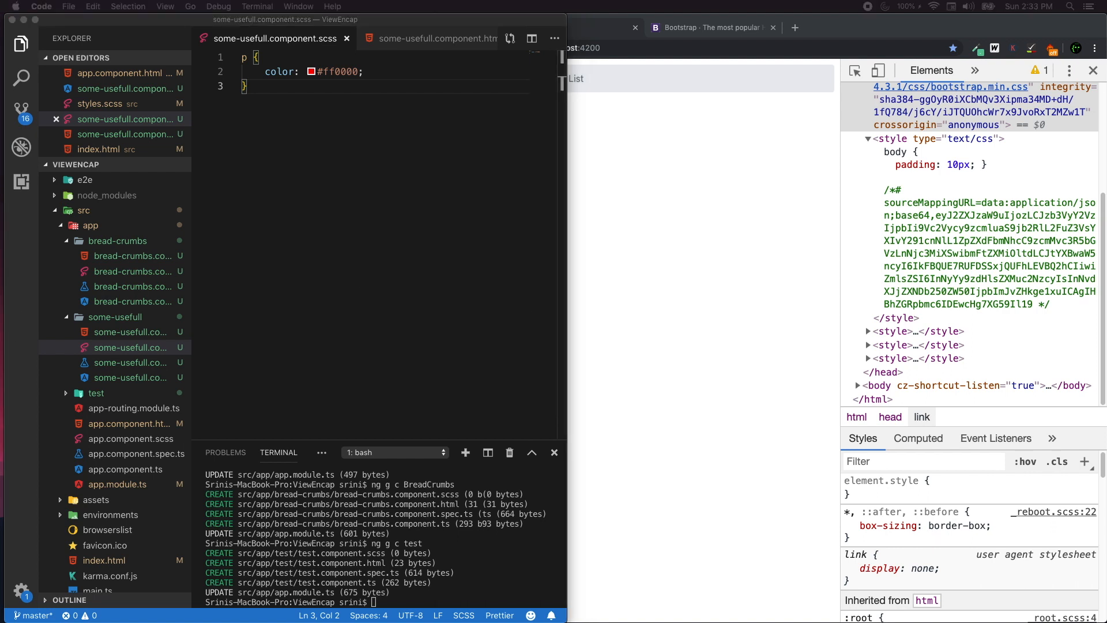
mouse_move(920, 293)
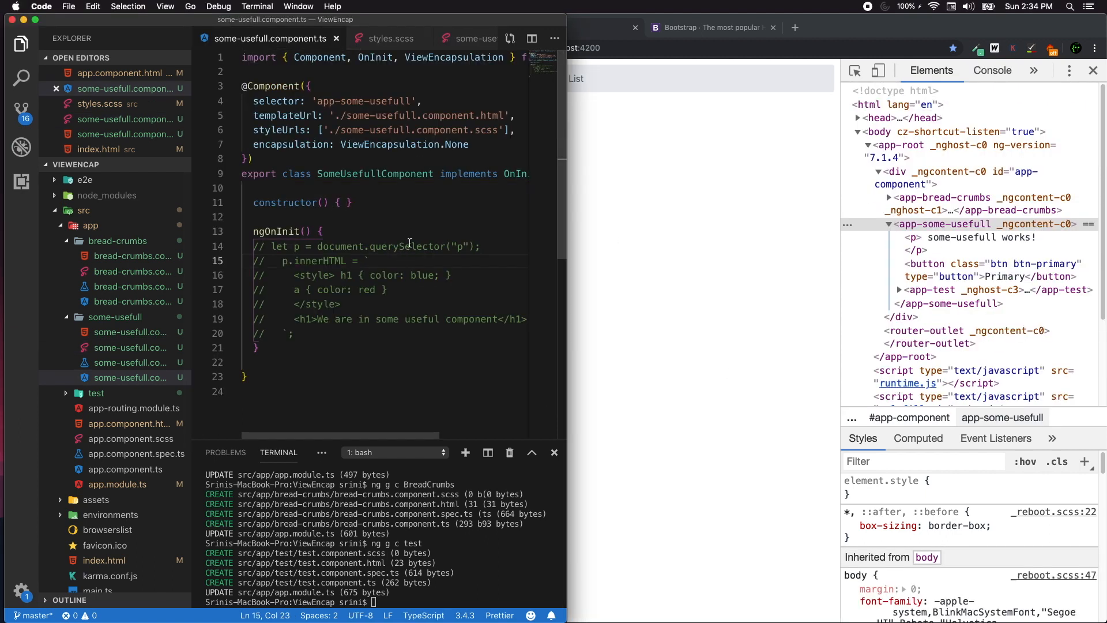
Select the None encapsulation value, then inspect the component's paragraph styles in Chrome DevTools.
double_click(456, 144)
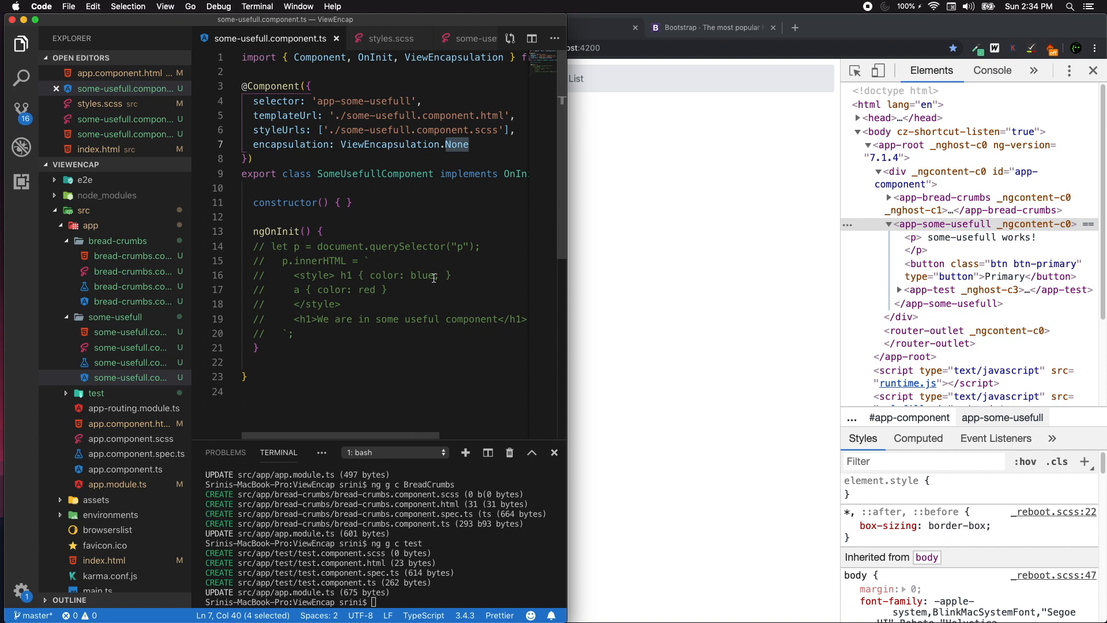
left_click(565, 27)
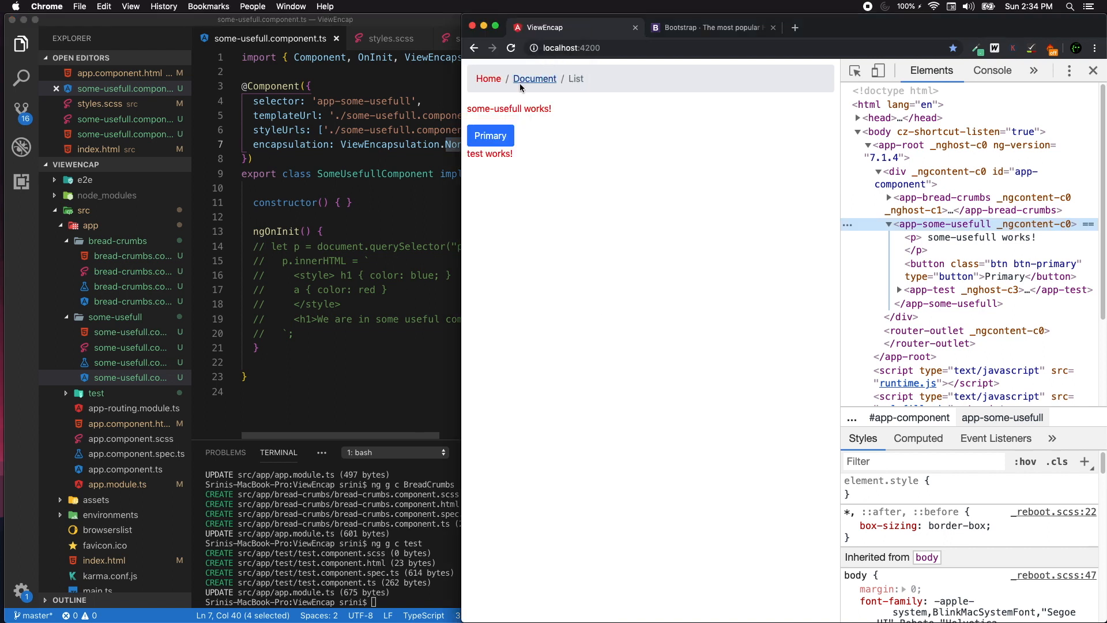
mouse_move(698, 410)
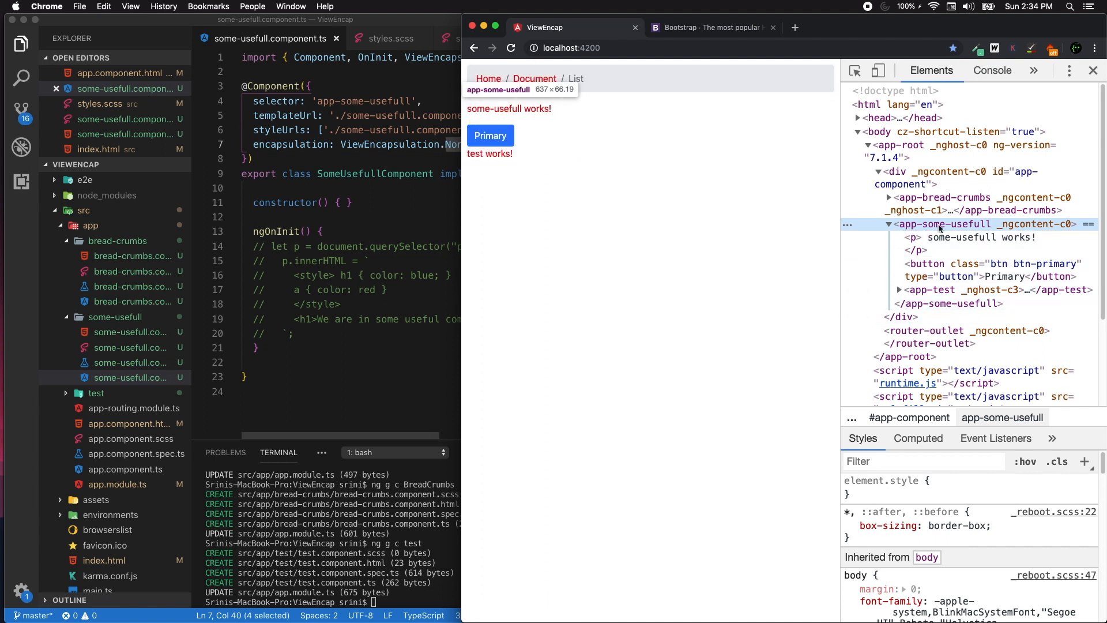
left_click(913, 237)
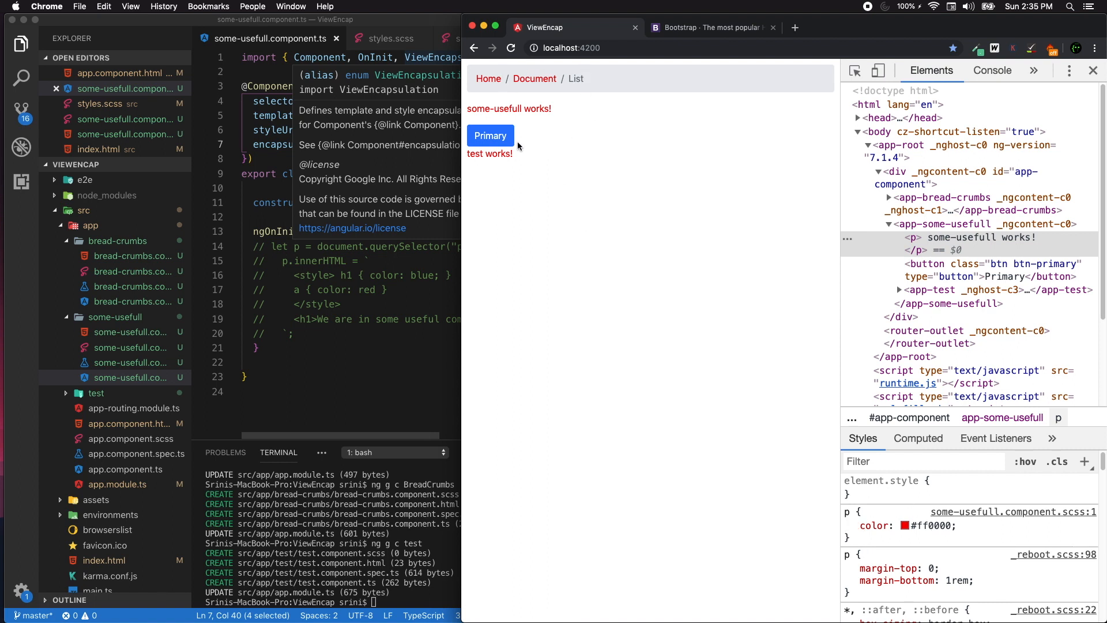
mouse_move(942, 249)
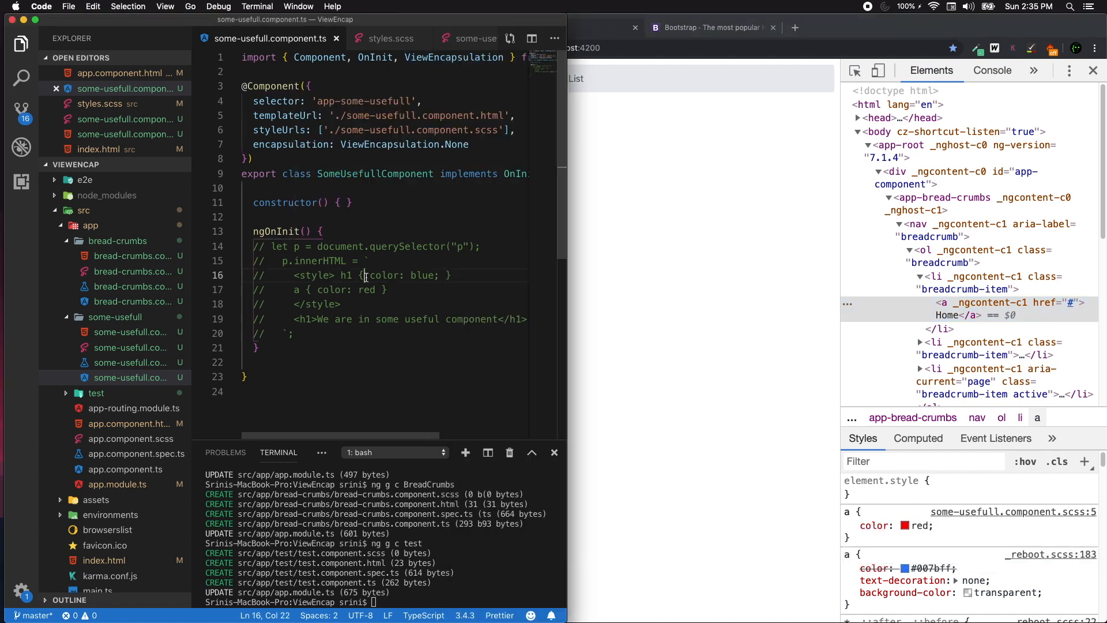
Replace None with Emulated in ViewEncapsulation, then select the SomeUsefullComponent class name.
double_click(456, 144)
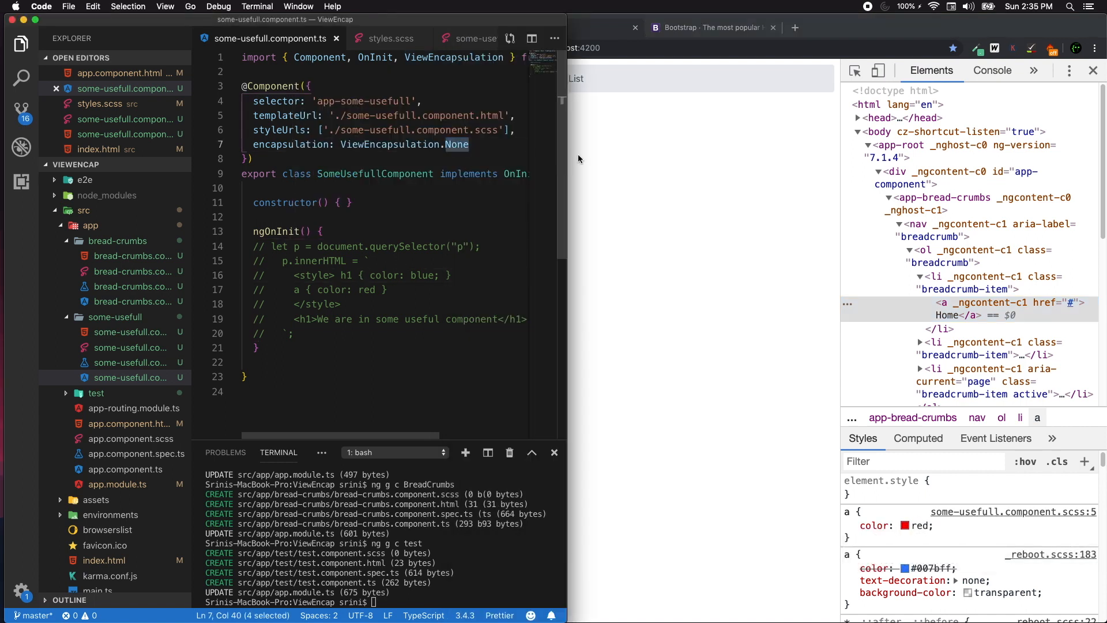
type("Emulated")
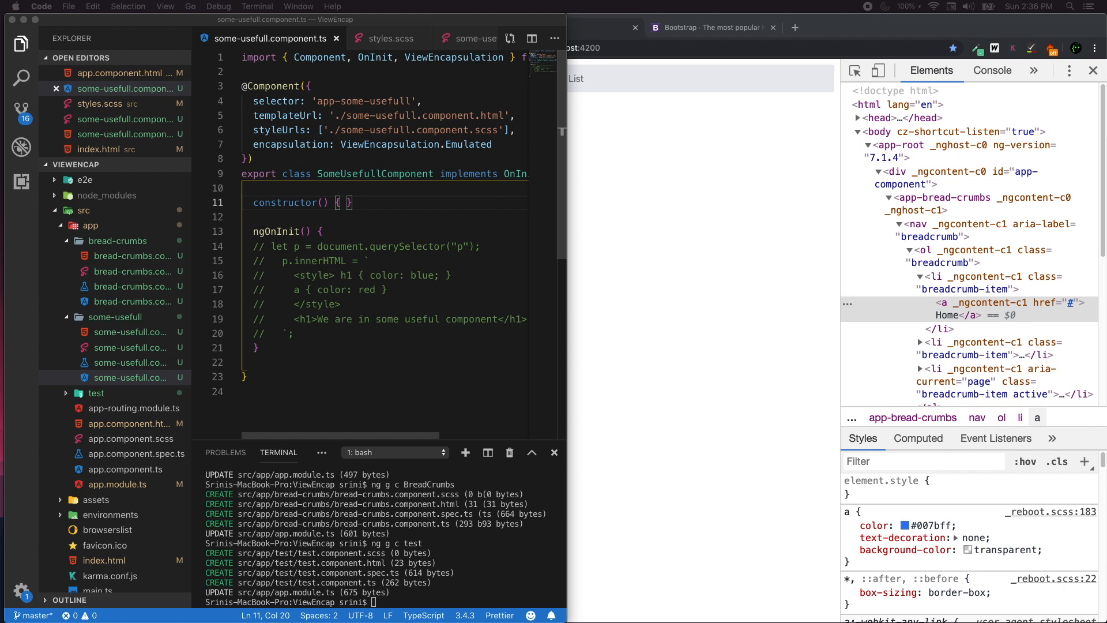
mouse_move(763, 394)
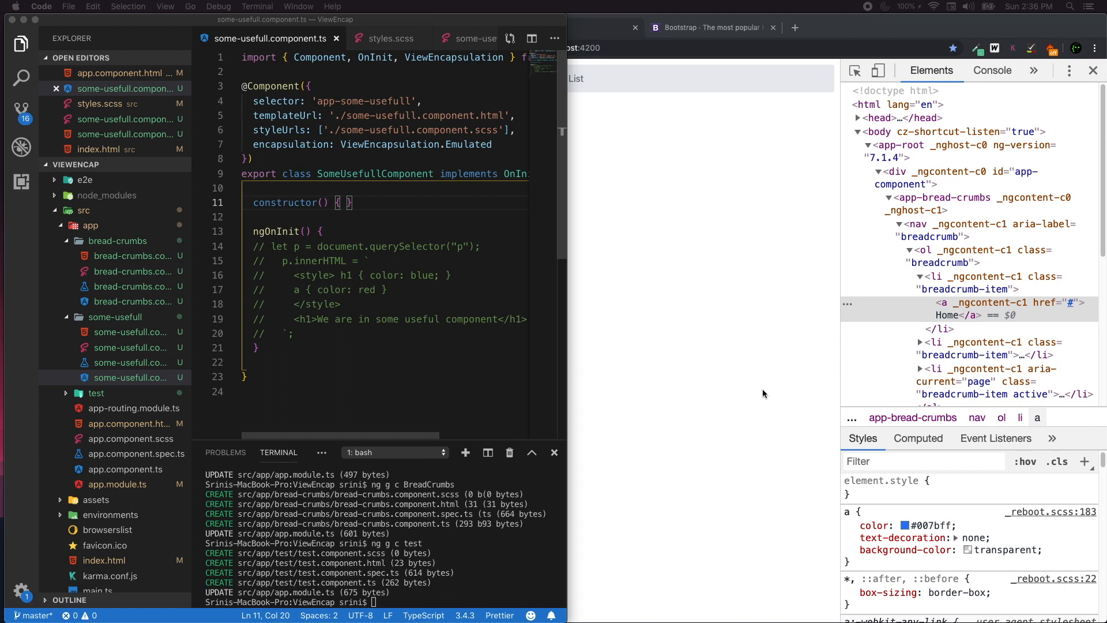
mouse_move(346, 341)
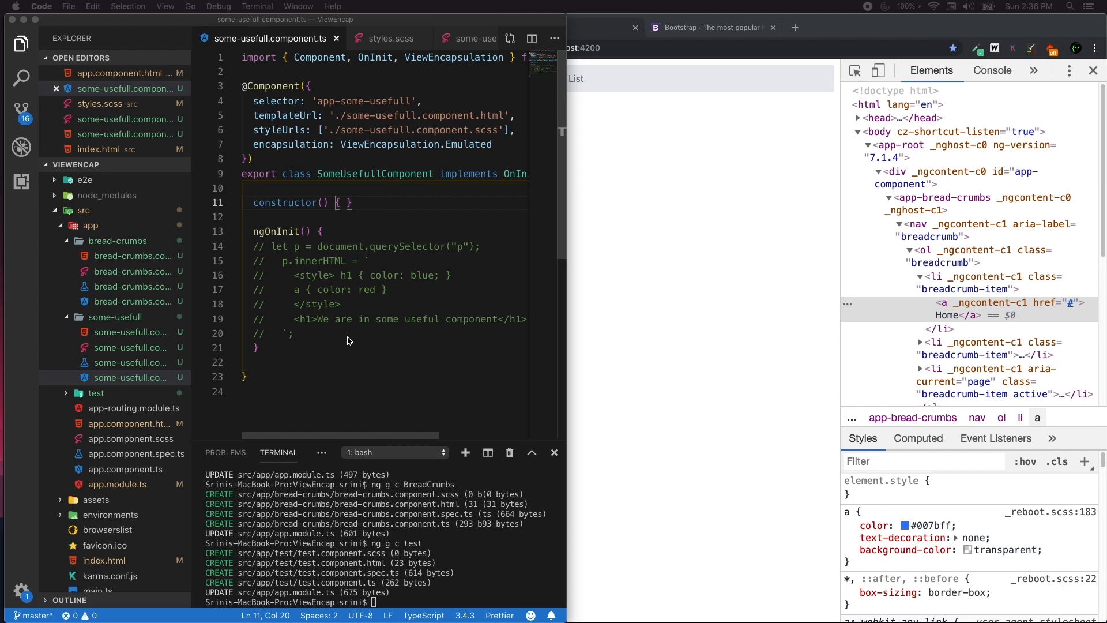
mouse_move(618, 283)
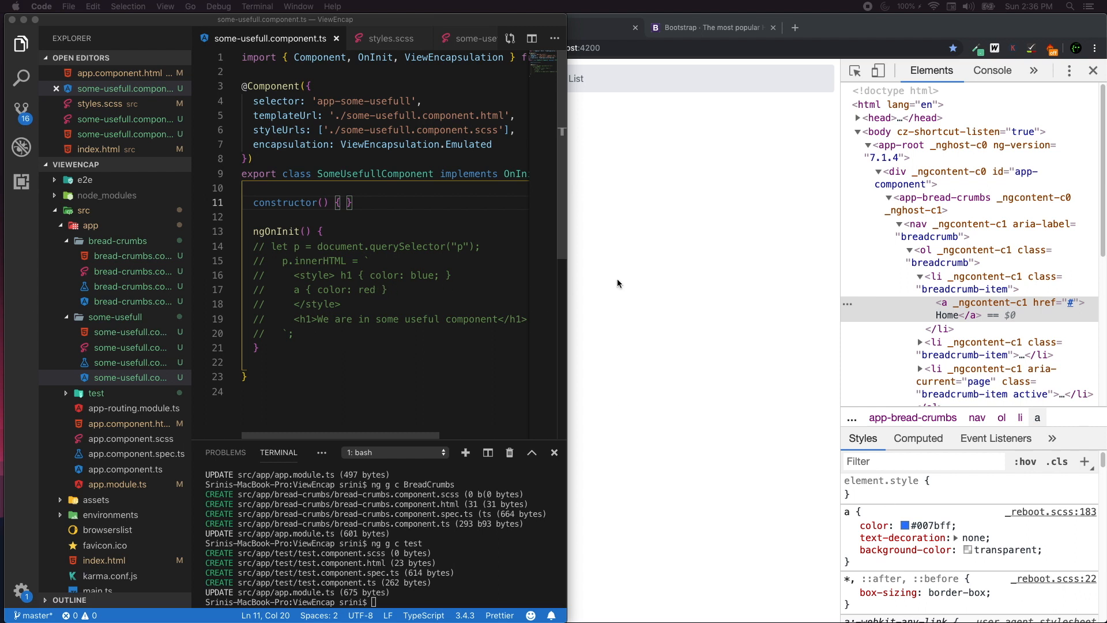
double_click(372, 174)
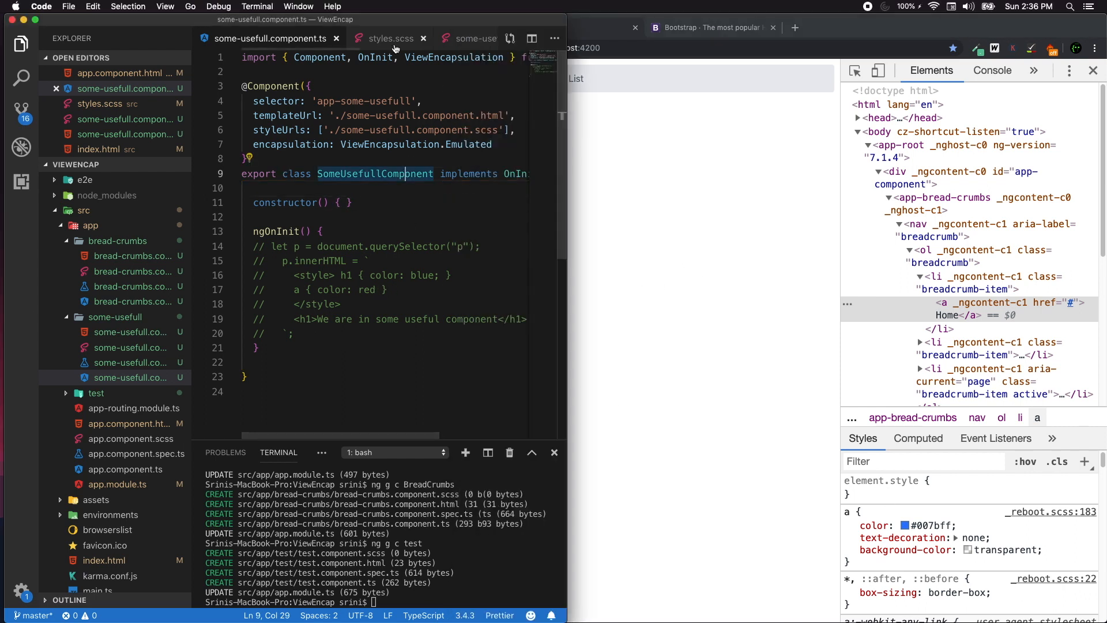